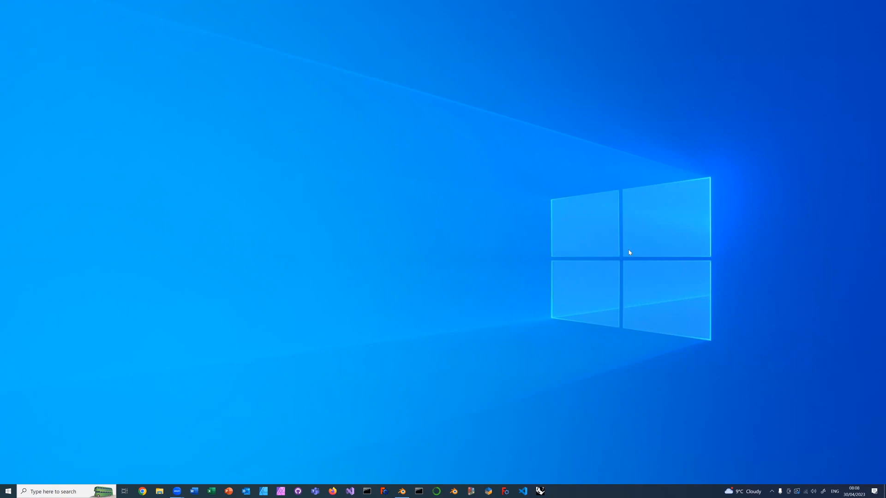
{"action": "mouse_move", "coordinate": [243, 303]}
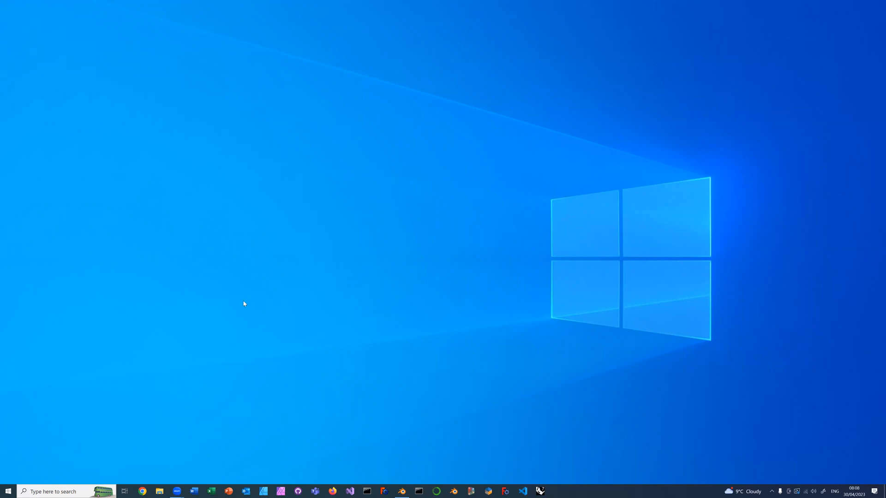
{"action": "mouse_move", "coordinate": [167, 403]}
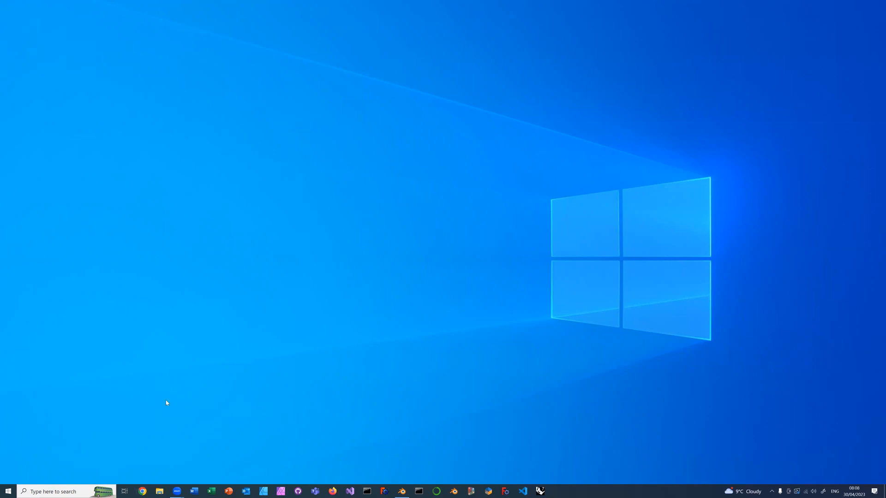
Step: Load the viktor.ai homepage in the Chrome browser
{"action": "left_click", "coordinate": [142, 491]}
{"action": "type", "text": "vikto"}
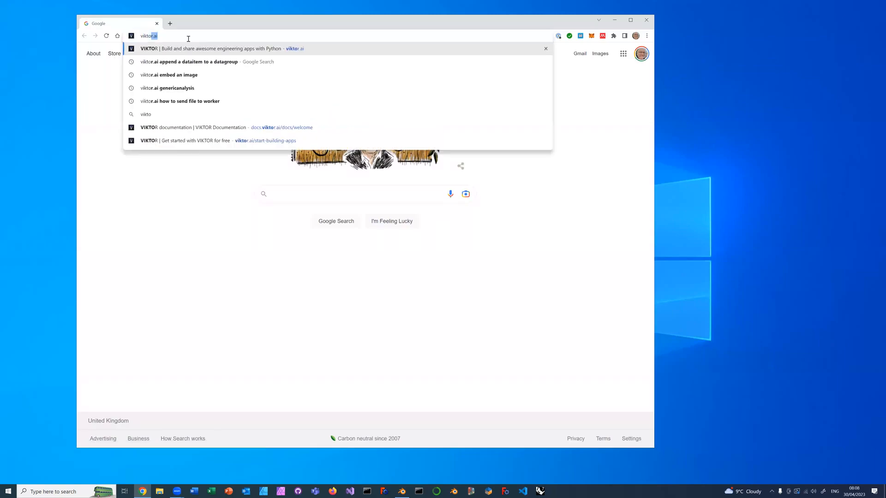
{"action": "key", "text": "Enter"}
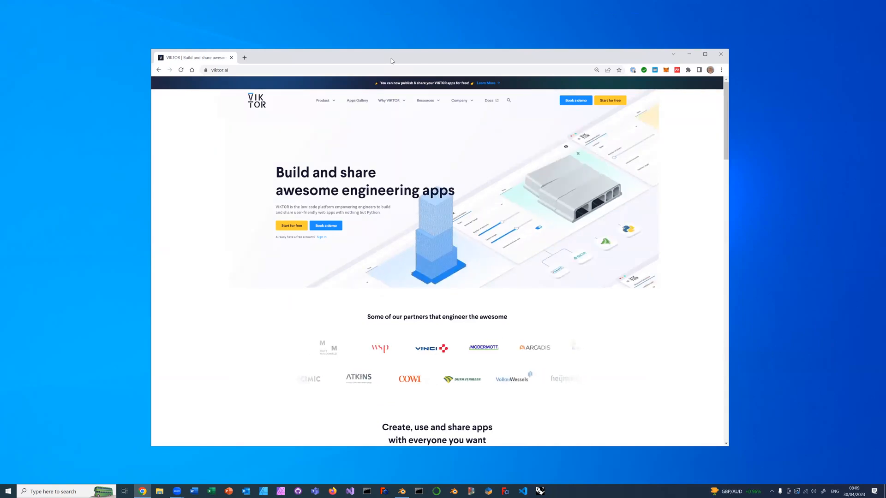
{"action": "mouse_move", "coordinate": [382, 374]}
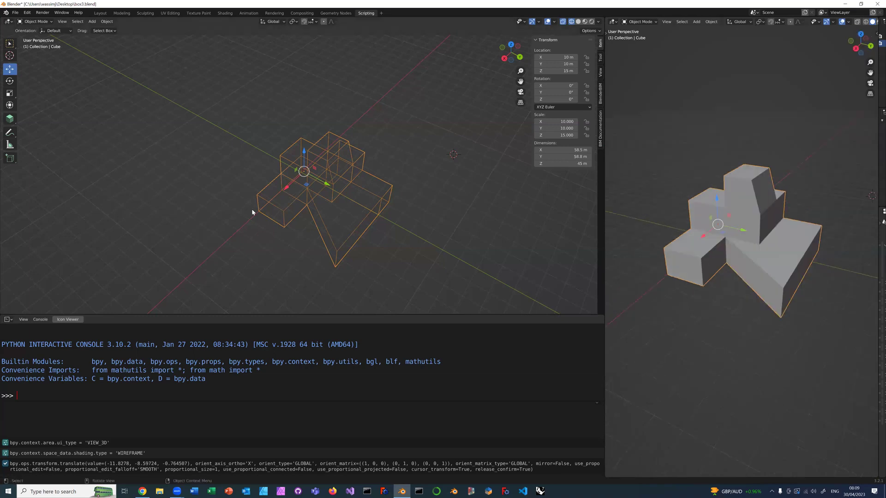
{"action": "mouse_move", "coordinate": [492, 215]}
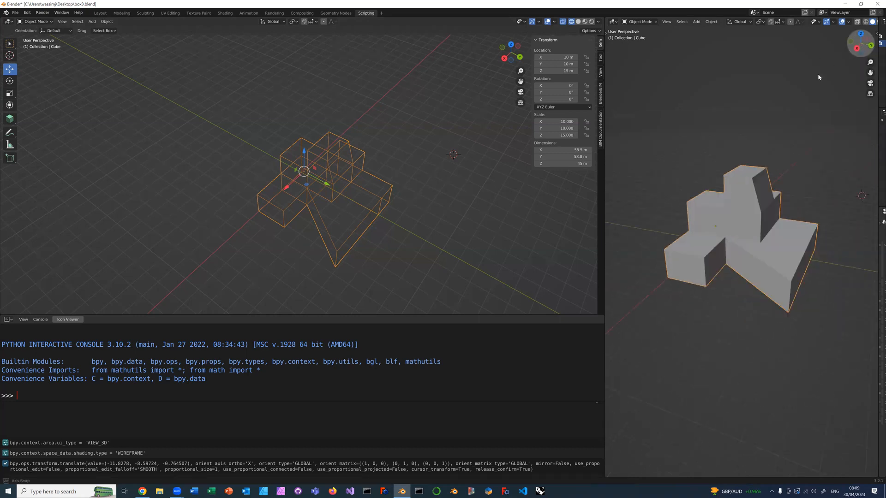
{"action": "left_click", "coordinate": [16, 13]}
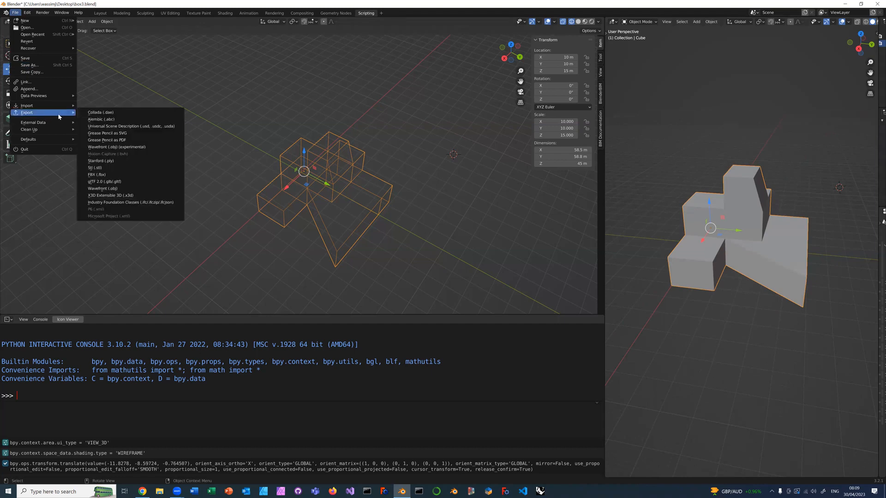
{"action": "mouse_move", "coordinate": [130, 147]}
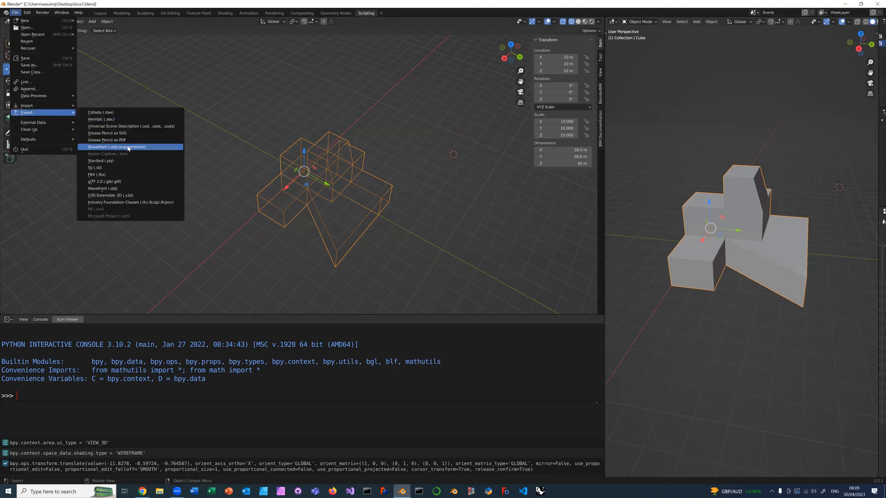
{"action": "mouse_move", "coordinate": [136, 151]}
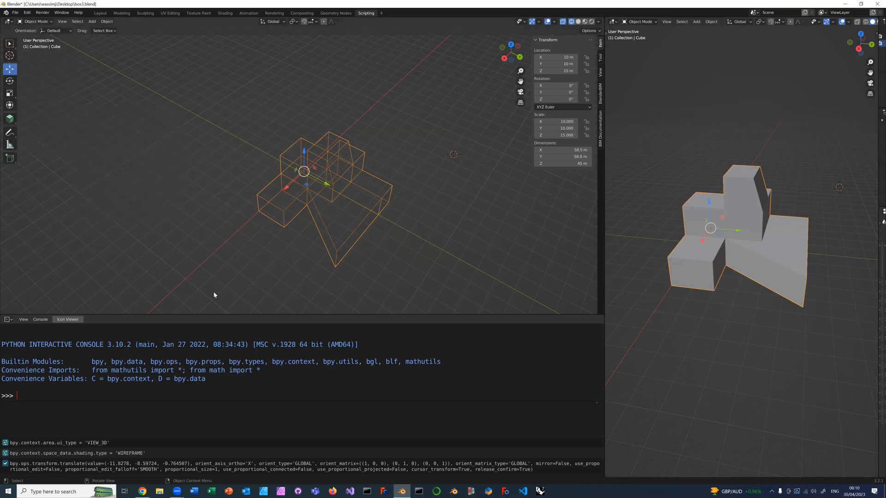
{"action": "mouse_move", "coordinate": [267, 294]}
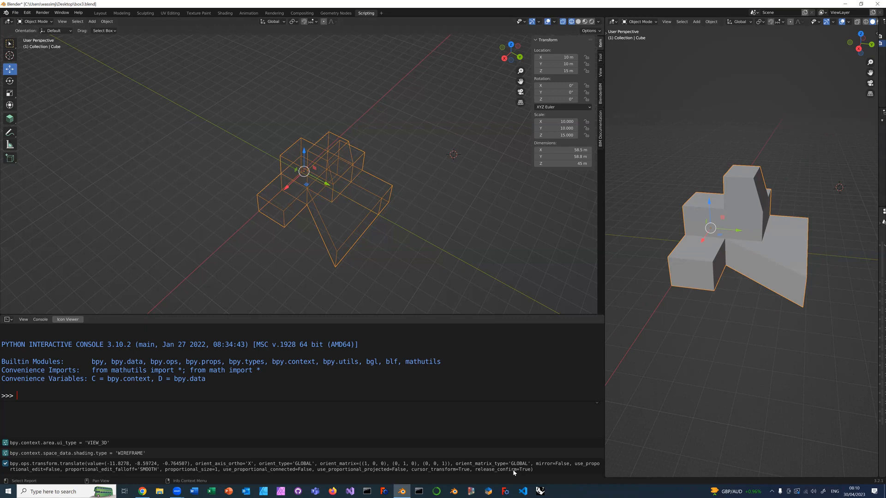
{"action": "left_click", "coordinate": [428, 393]}
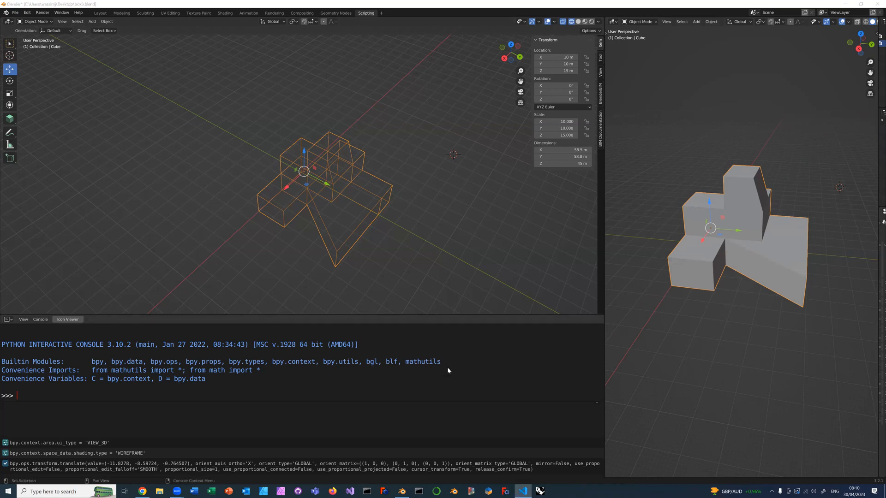
Step: Run viktor-cli start in the VS Code terminal to launch the local app
{"action": "left_click", "coordinate": [522, 490]}
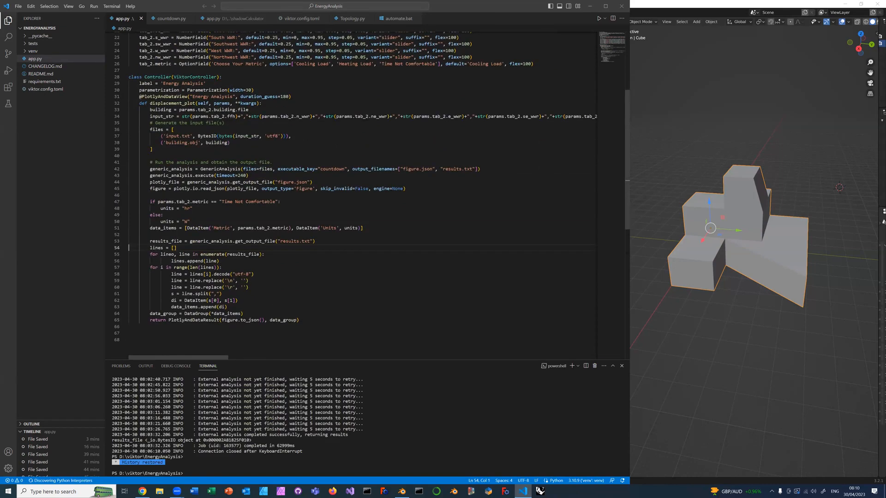
{"action": "mouse_move", "coordinate": [275, 375]}
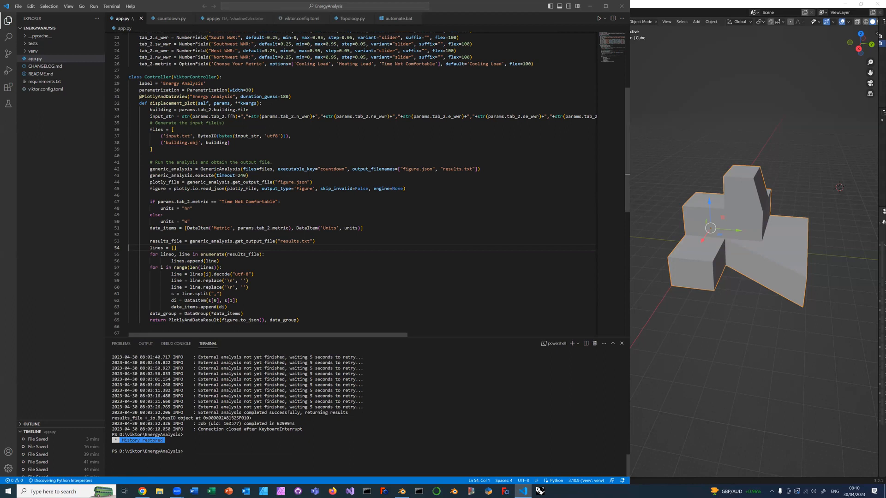
{"action": "type", "text": "v"}
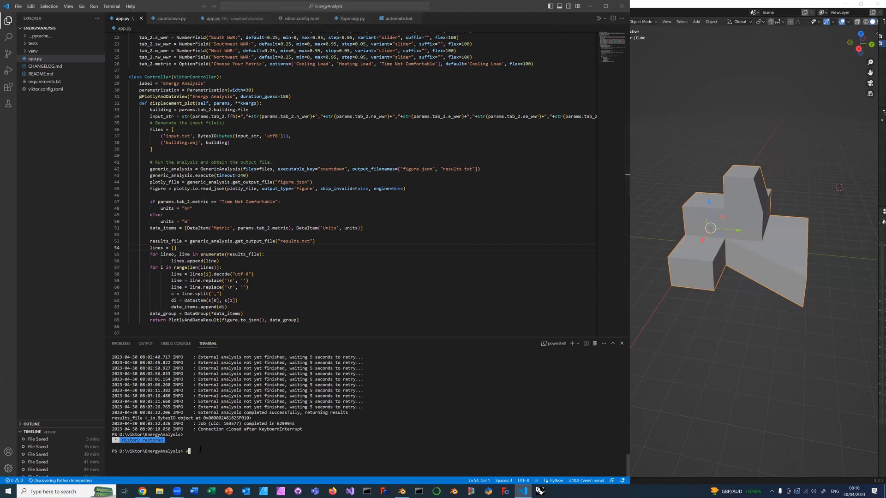
{"action": "type", "text": "viktor-cl"}
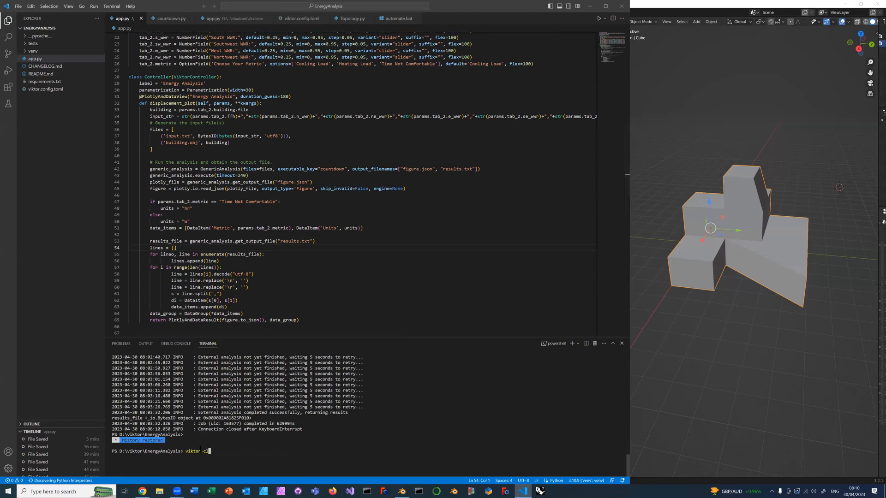
{"action": "type", "text": "i"}
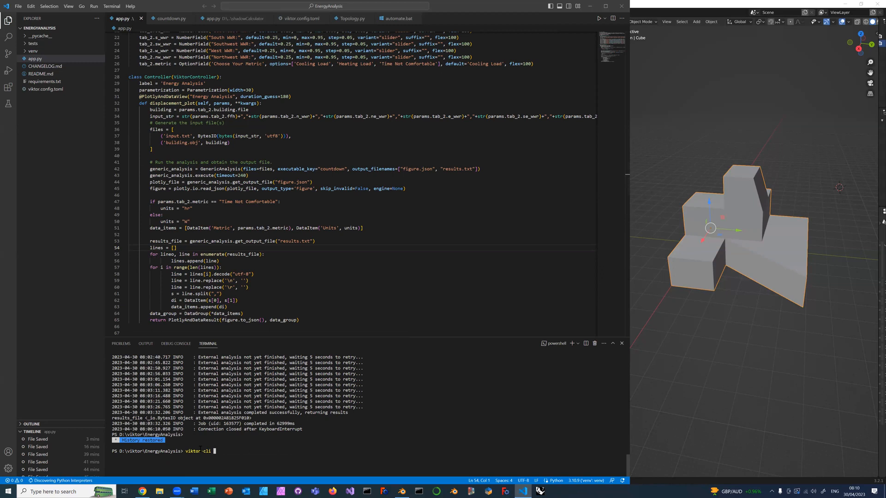
{"action": "type", "text": "sta"}
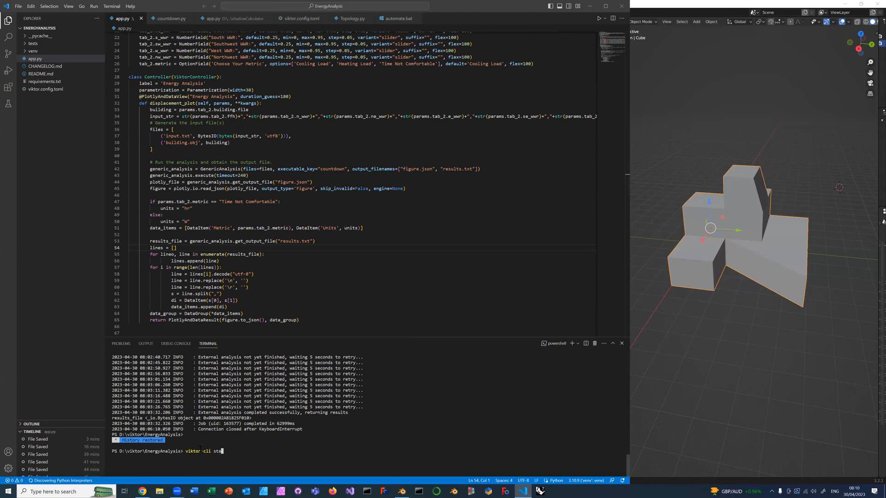
{"action": "type", "text": "rt"}
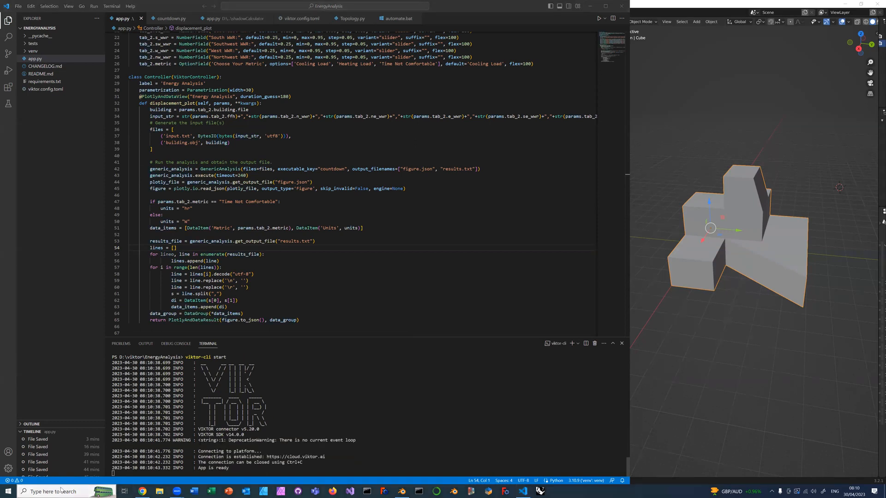
Step: Launch the VIKTOR generic worker from the Start menu search
{"action": "type", "text": "viktor"}
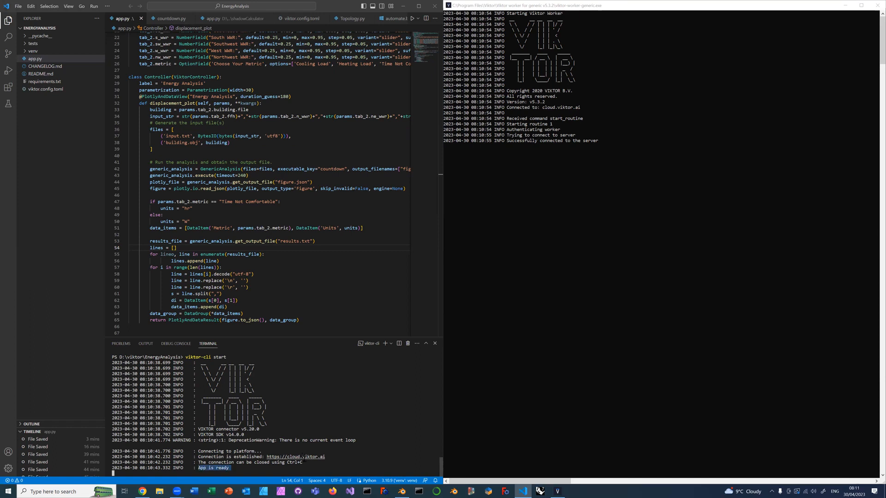
{"action": "mouse_move", "coordinate": [304, 462]}
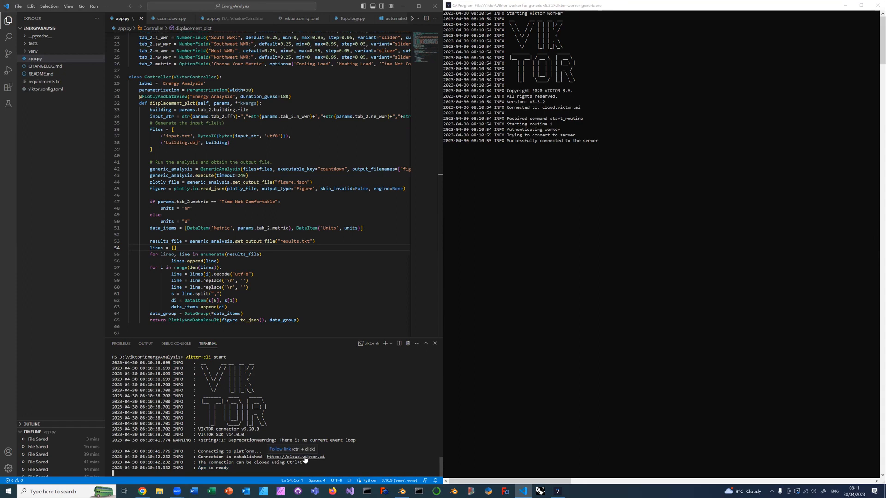
Step: Follow the cloud.viktor.ai link from the terminal to the Workspaces page
{"action": "left_click", "coordinate": [296, 456]}
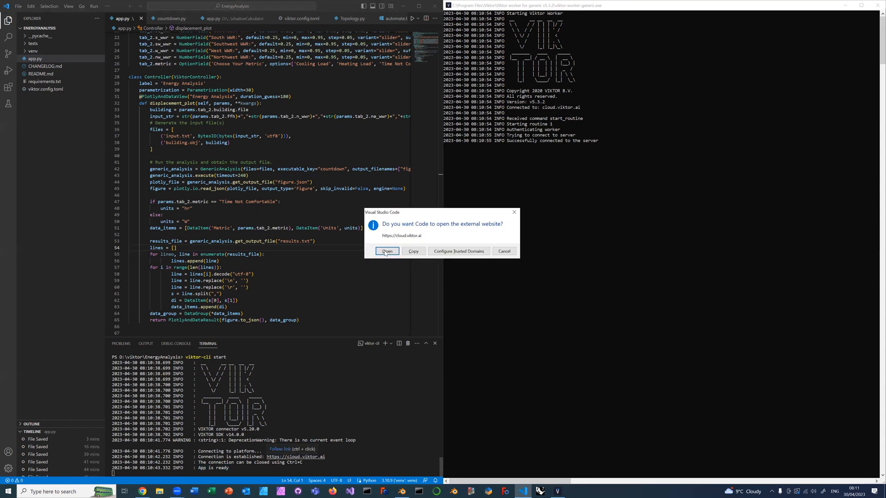
{"action": "left_click", "coordinate": [387, 251]}
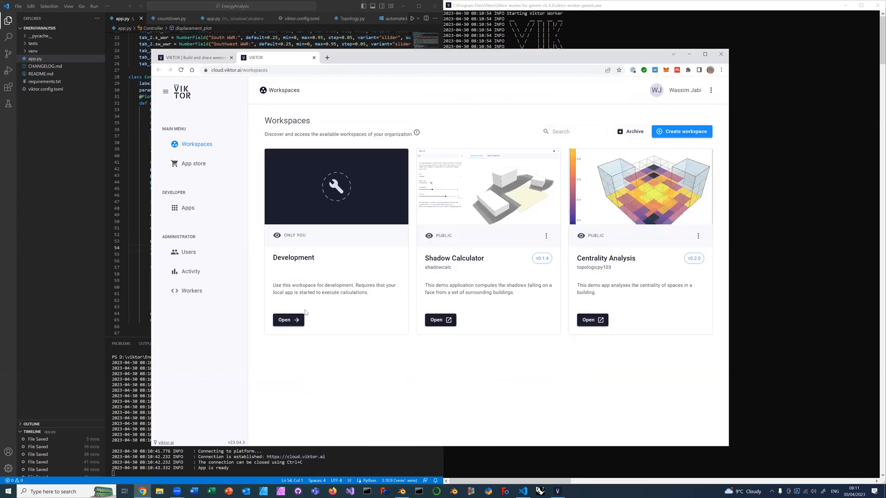
{"action": "mouse_move", "coordinate": [329, 285]}
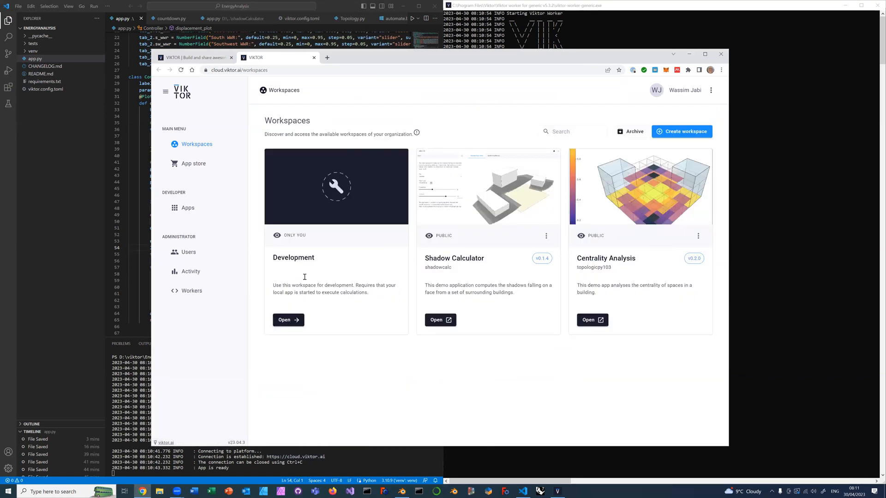
{"action": "mouse_move", "coordinate": [283, 305]}
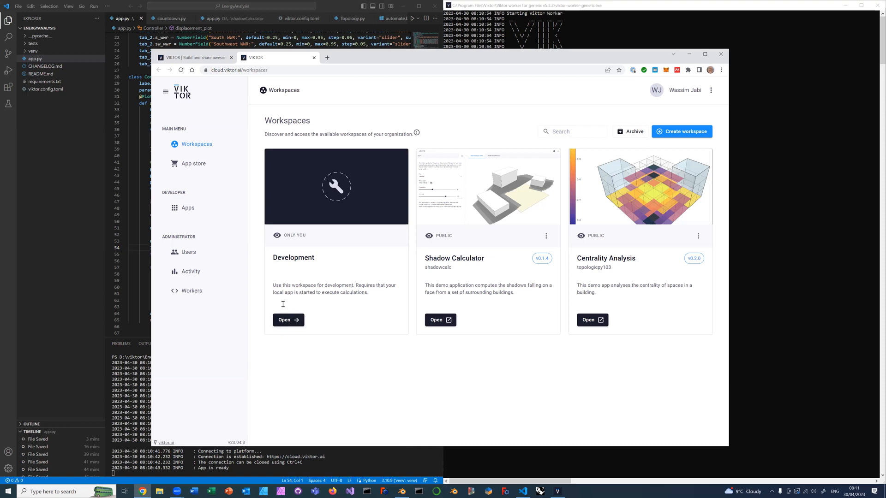
{"action": "mouse_move", "coordinate": [289, 320]}
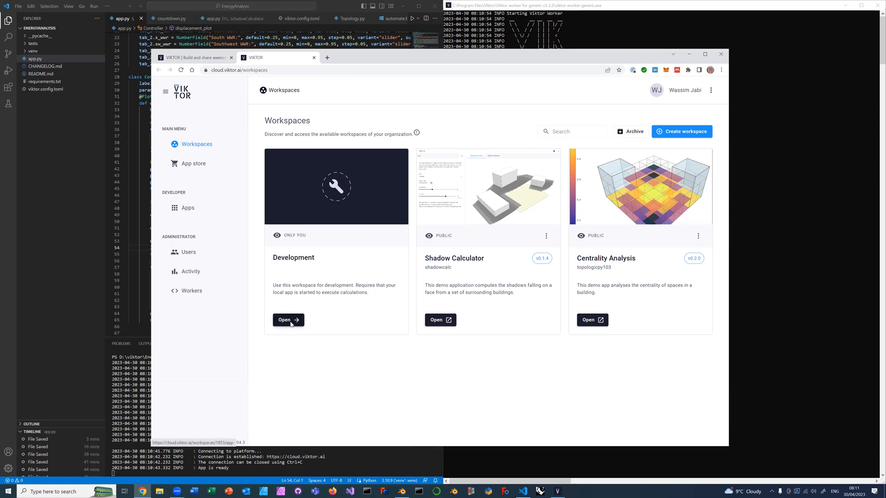
{"action": "left_click", "coordinate": [285, 319]}
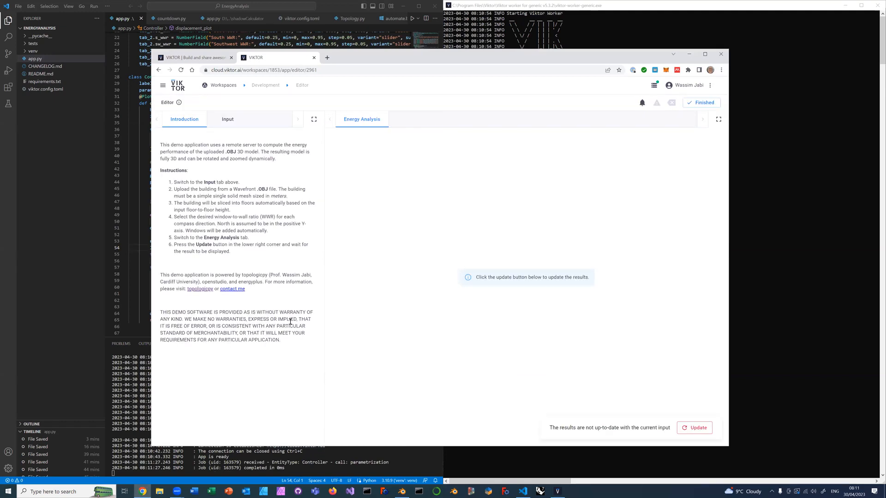
{"action": "mouse_move", "coordinate": [158, 232]}
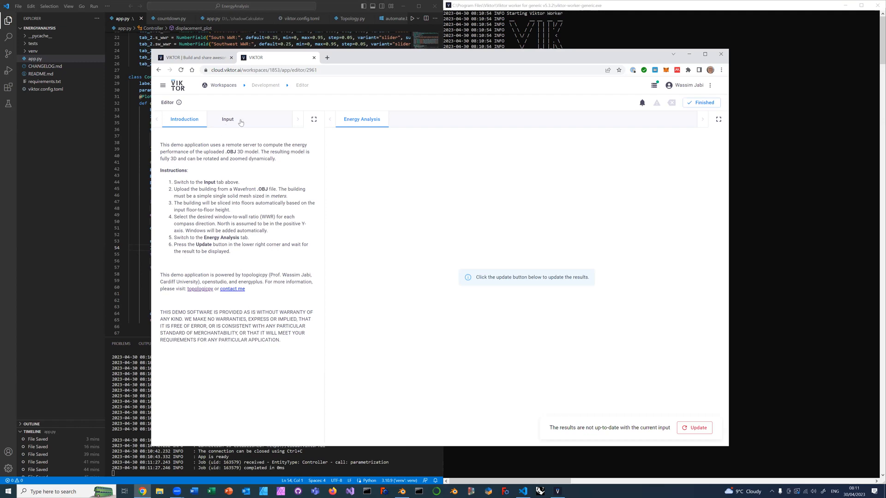
Step: Show the Energy Analysis app's Input settings panel
{"action": "left_click", "coordinate": [228, 119]}
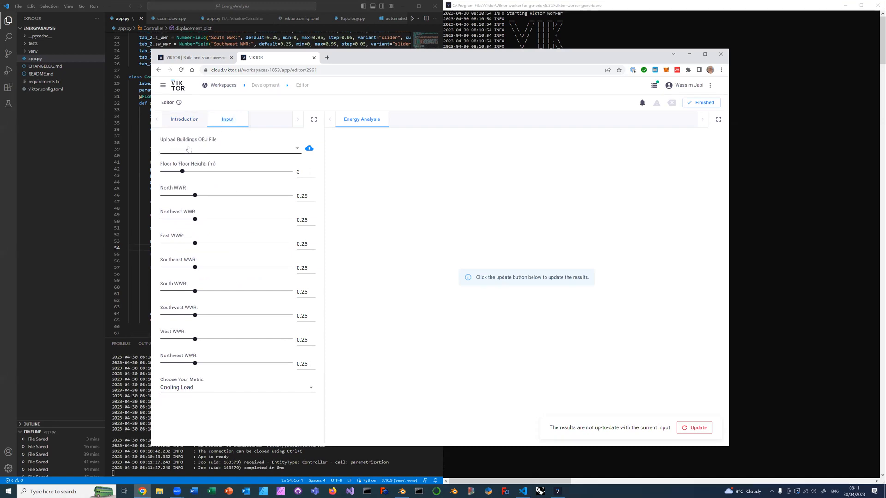
{"action": "mouse_move", "coordinate": [204, 145]}
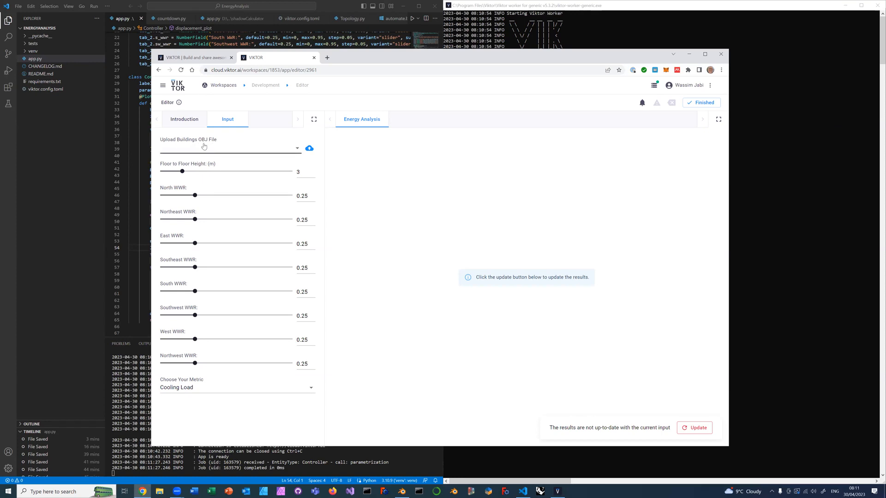
{"action": "mouse_move", "coordinate": [210, 148]}
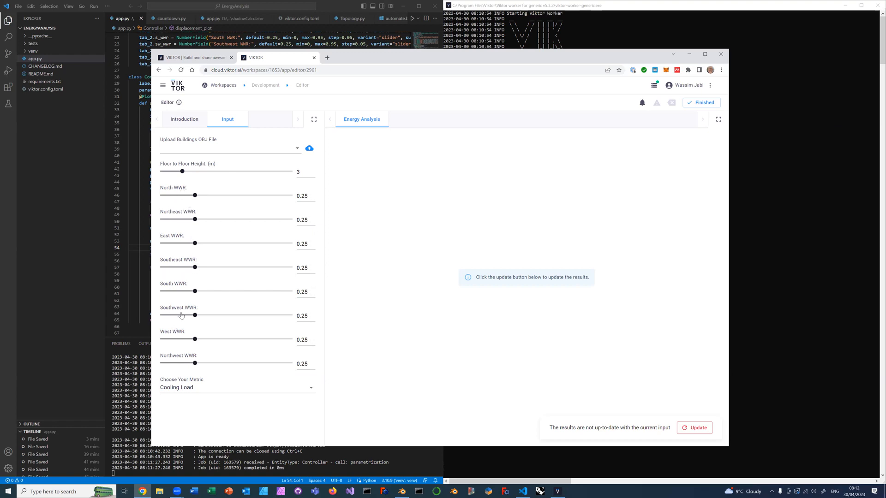
{"action": "mouse_move", "coordinate": [178, 333]}
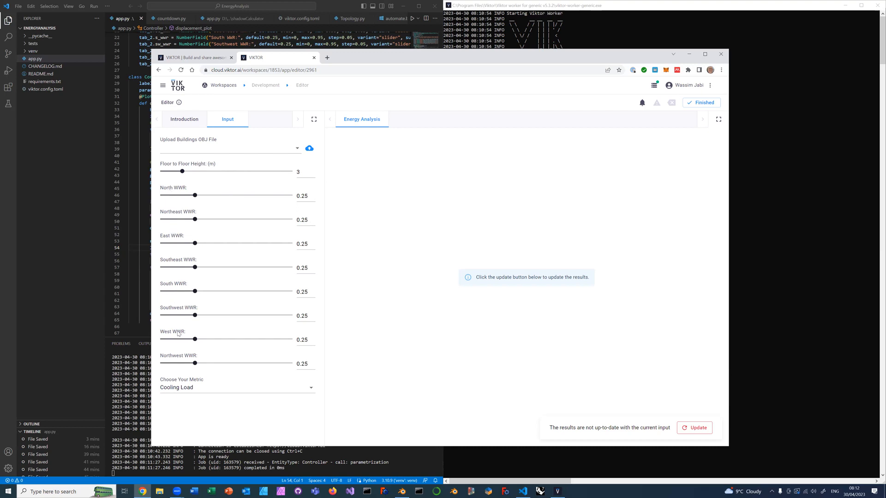
{"action": "mouse_move", "coordinate": [169, 268]}
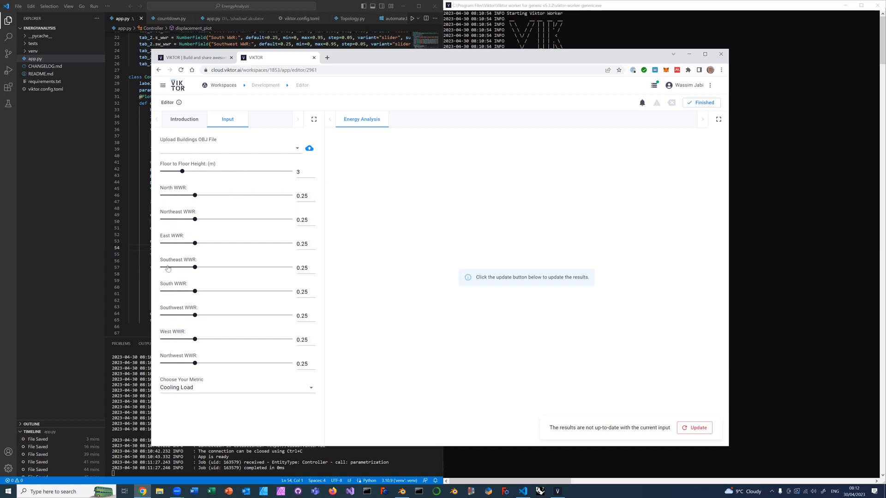
{"action": "mouse_move", "coordinate": [196, 267]}
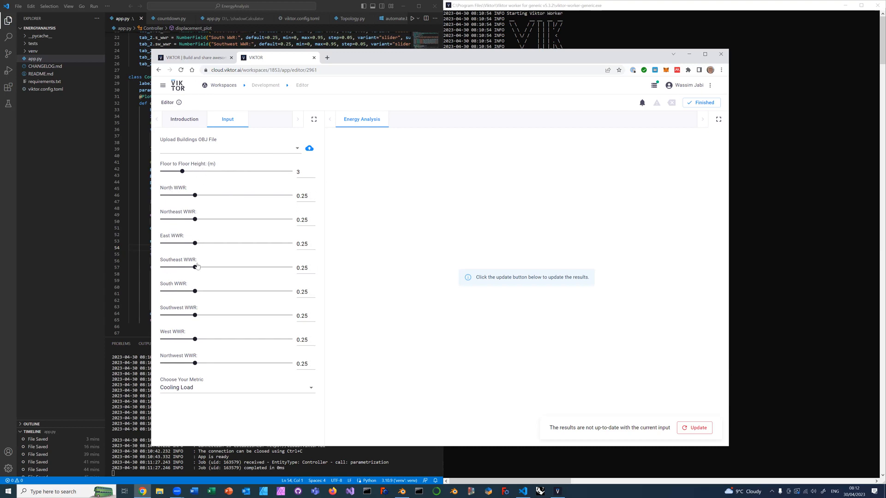
{"action": "mouse_move", "coordinate": [195, 196]}
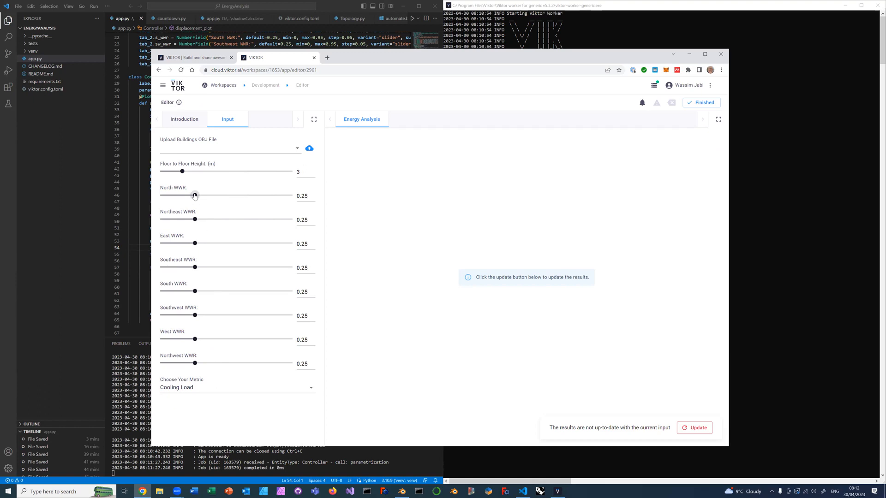
Step: Set WWR sliders to North 0.5, South 0.4, Southwest 0.65 and Northwest 0.45
{"action": "left_click_drag", "start_coordinate": [182, 195], "coordinate": [229, 194]}
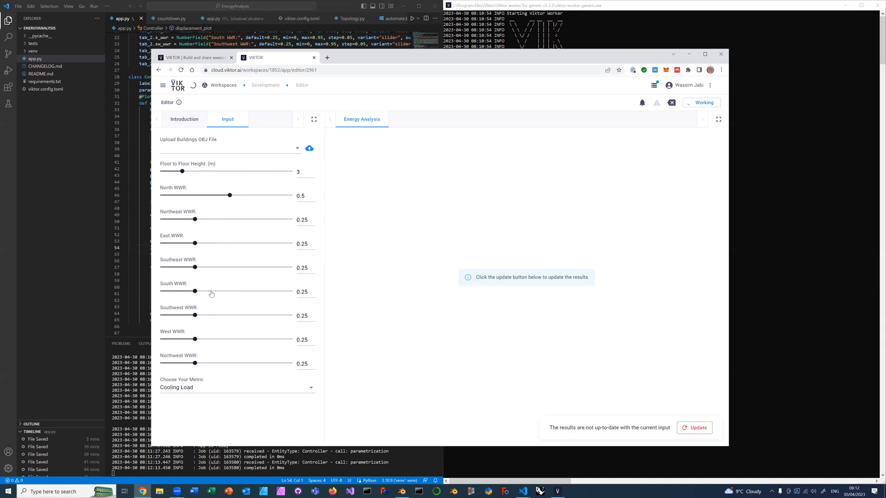
{"action": "left_click_drag", "start_coordinate": [194, 291], "coordinate": [221, 291]}
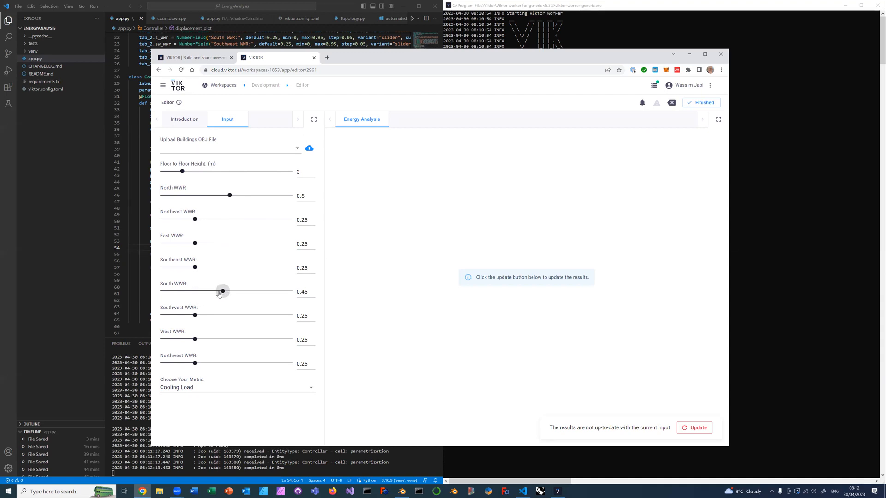
{"action": "left_click_drag", "start_coordinate": [222, 291], "coordinate": [216, 291]}
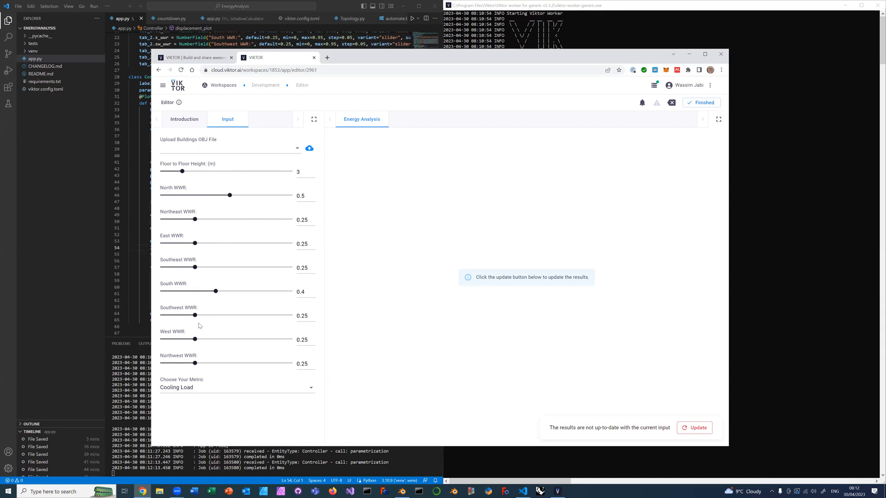
{"action": "left_click_drag", "start_coordinate": [194, 315], "coordinate": [250, 314]}
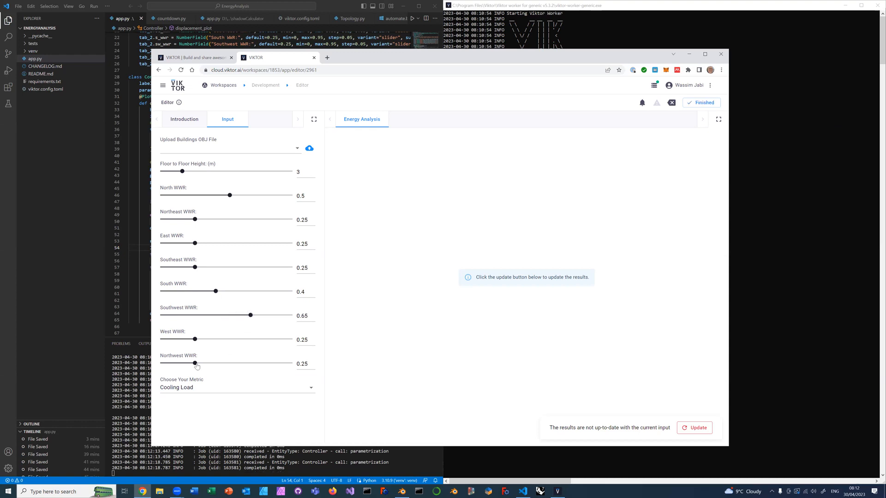
{"action": "left_click_drag", "start_coordinate": [195, 363], "coordinate": [222, 363]}
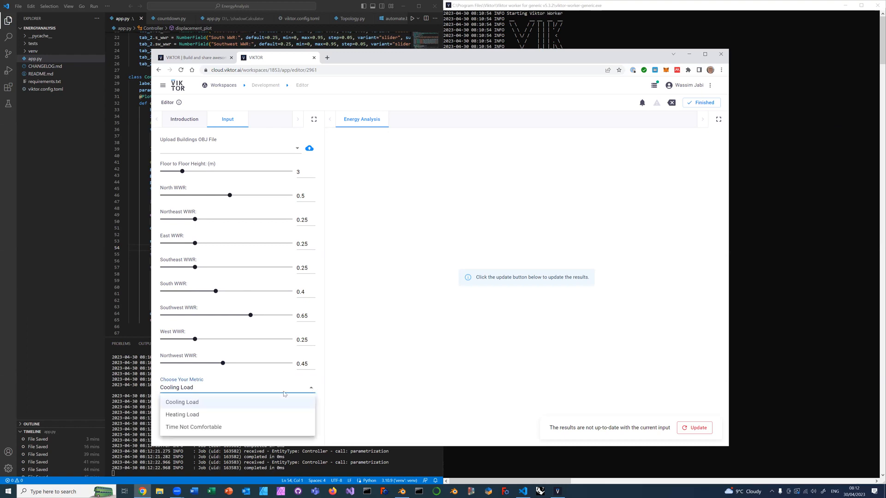
{"action": "mouse_move", "coordinate": [188, 417]}
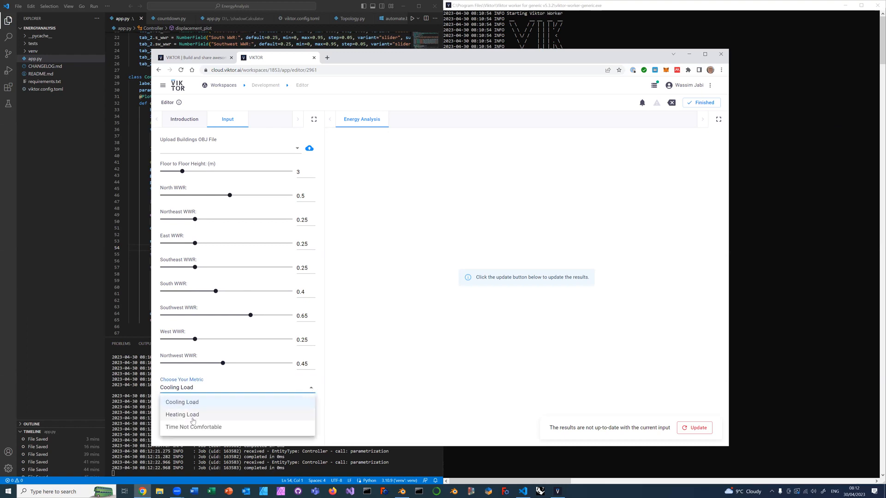
{"action": "mouse_move", "coordinate": [191, 430]}
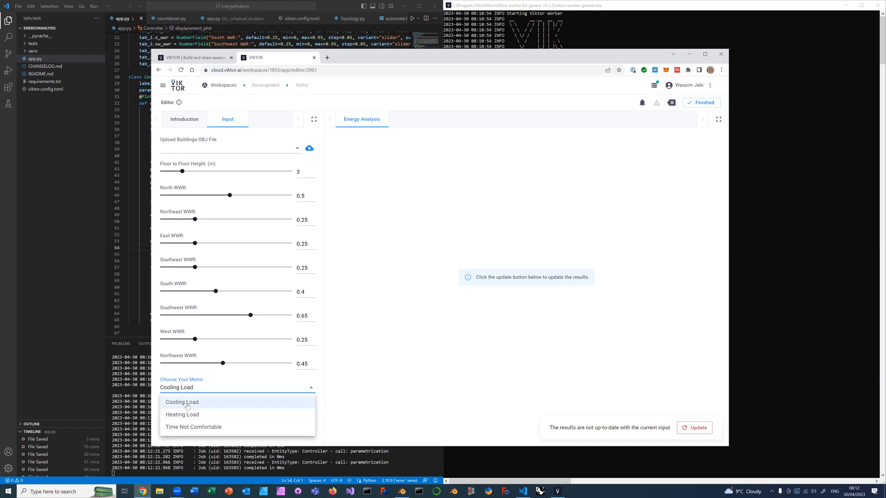
{"action": "left_click", "coordinate": [182, 402]}
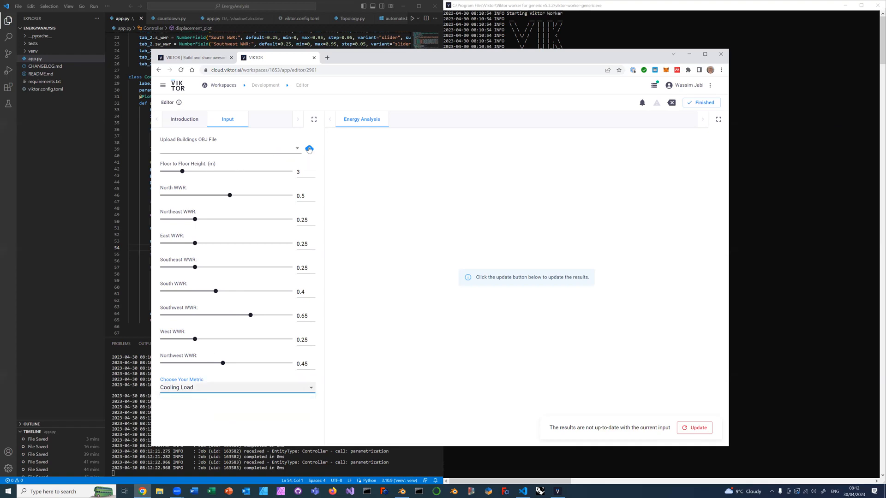
Step: Upload box3.obj through the file manager and return to the inputs
{"action": "left_click", "coordinate": [309, 149]}
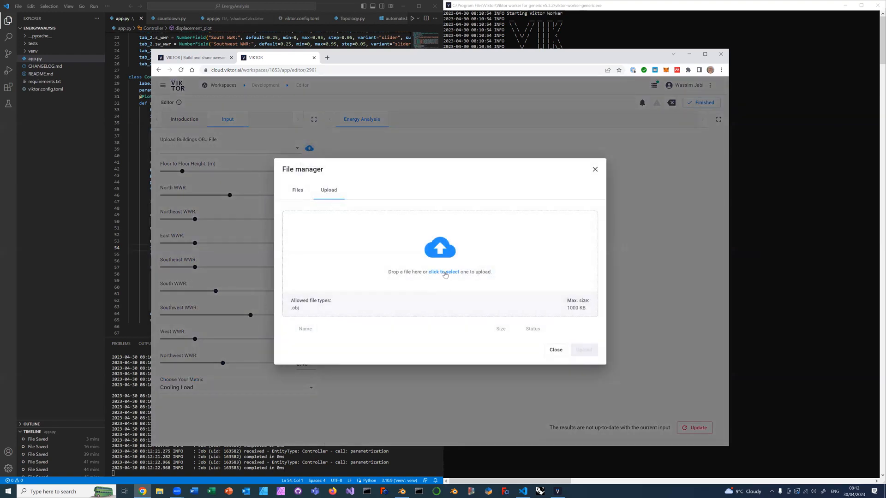
{"action": "left_click", "coordinate": [444, 272]}
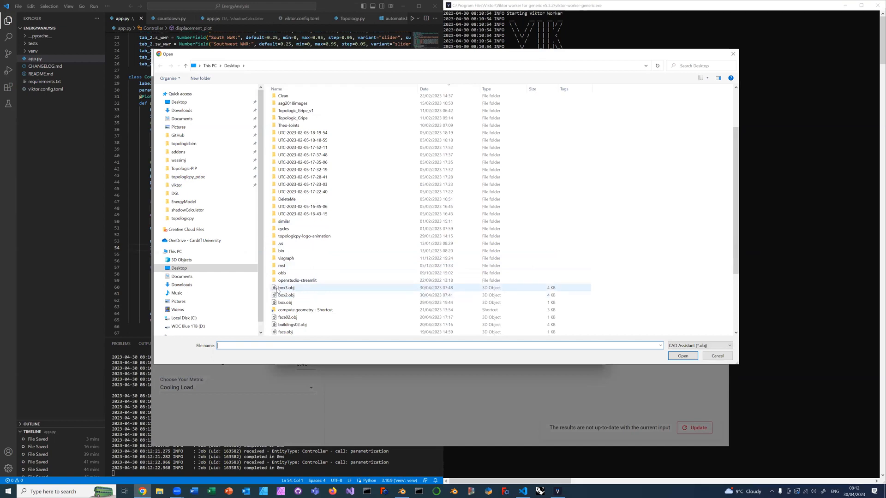
{"action": "left_click", "coordinate": [286, 288]}
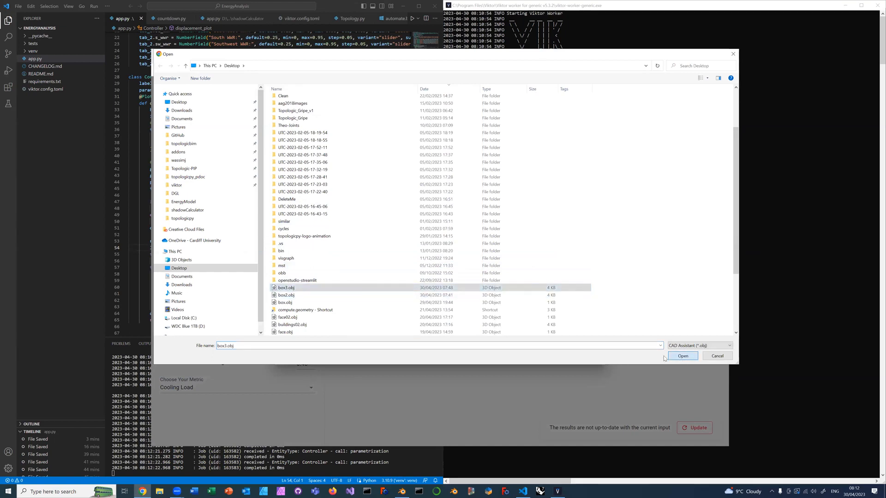
{"action": "left_click", "coordinate": [683, 356]}
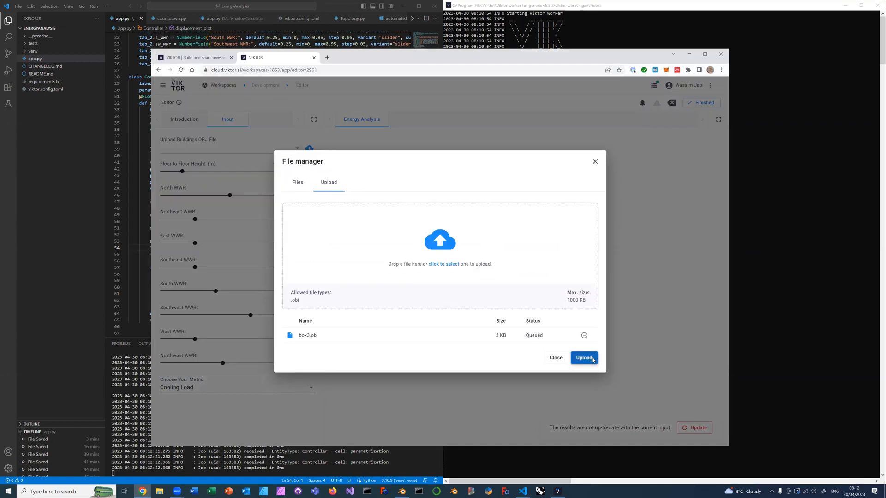
{"action": "left_click", "coordinate": [584, 357]}
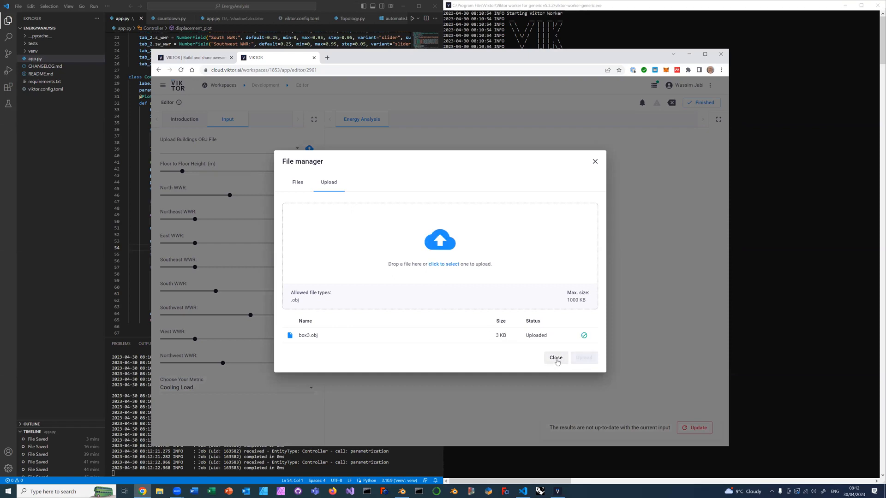
{"action": "left_click", "coordinate": [556, 358]}
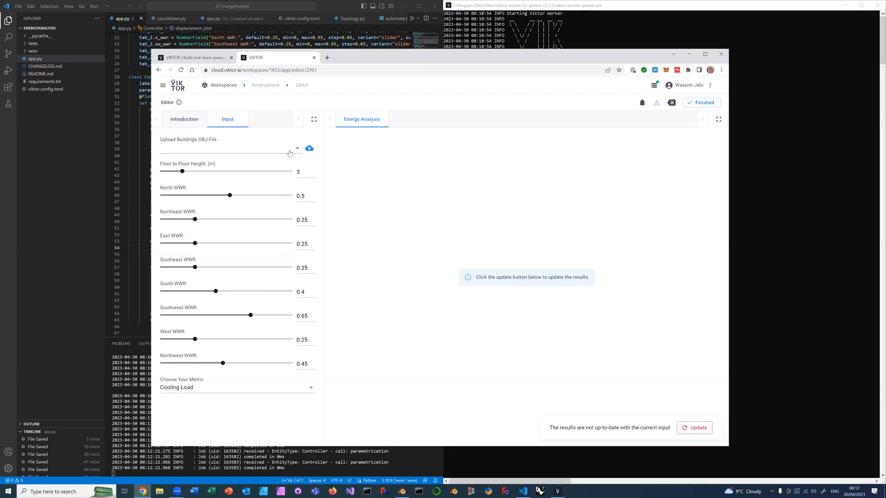
{"action": "left_click", "coordinate": [297, 148]}
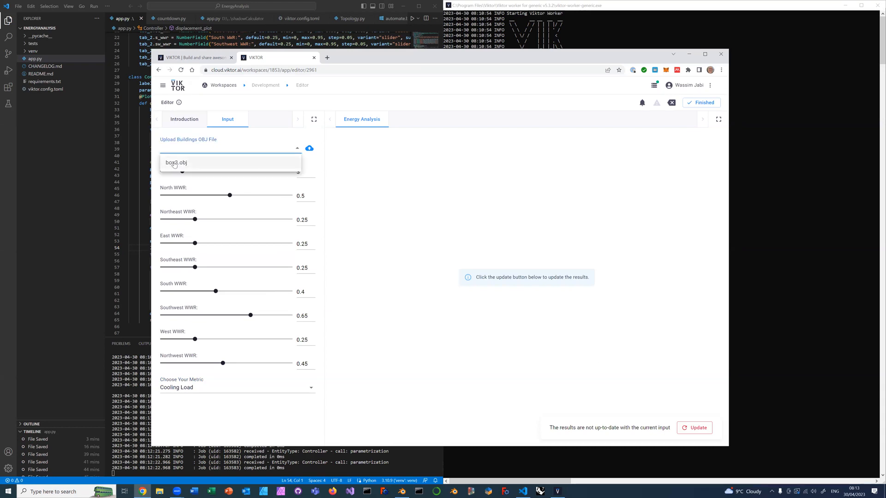
{"action": "left_click", "coordinate": [176, 162]}
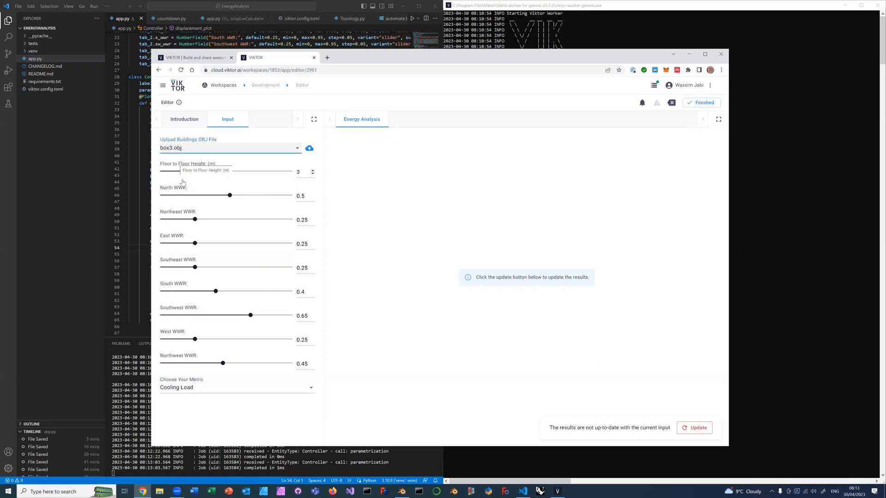
{"action": "mouse_move", "coordinate": [186, 251]}
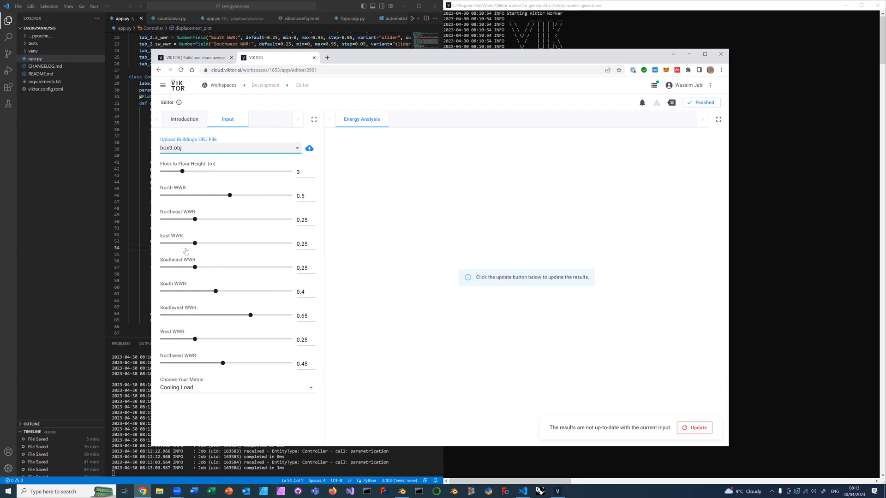
{"action": "mouse_move", "coordinate": [194, 348]}
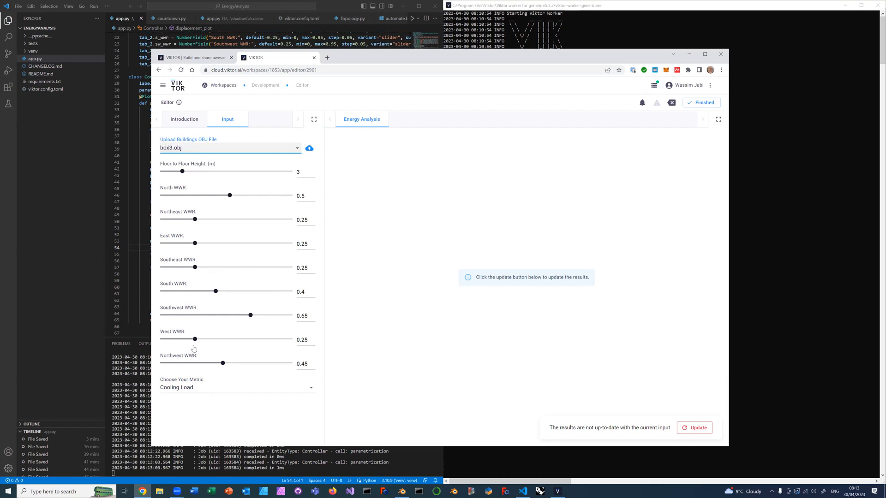
{"action": "mouse_move", "coordinate": [179, 395]}
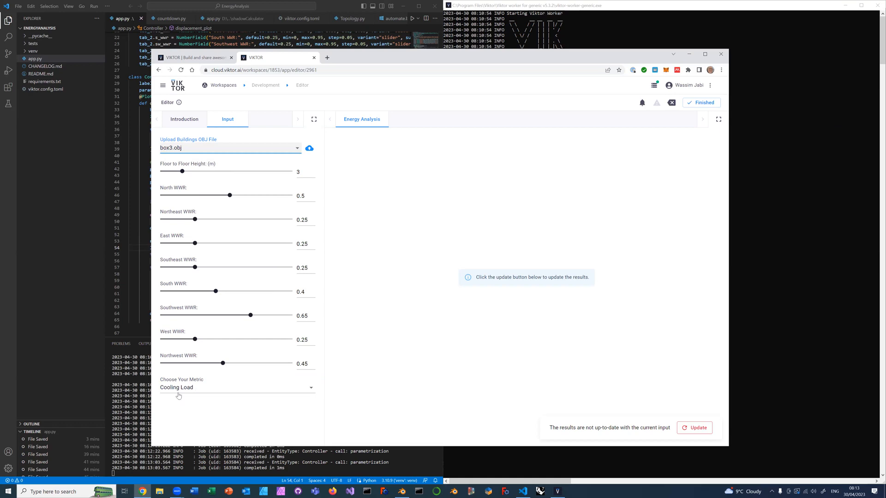
{"action": "mouse_move", "coordinate": [598, 395]}
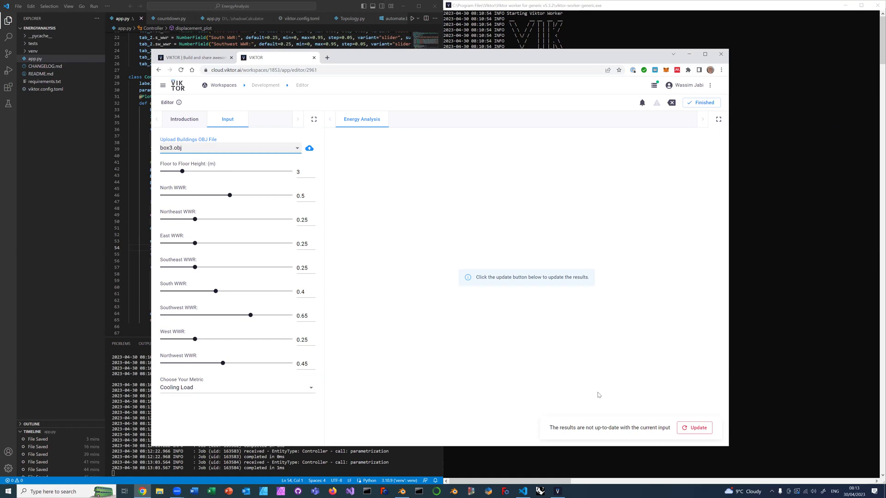
{"action": "mouse_move", "coordinate": [708, 417]}
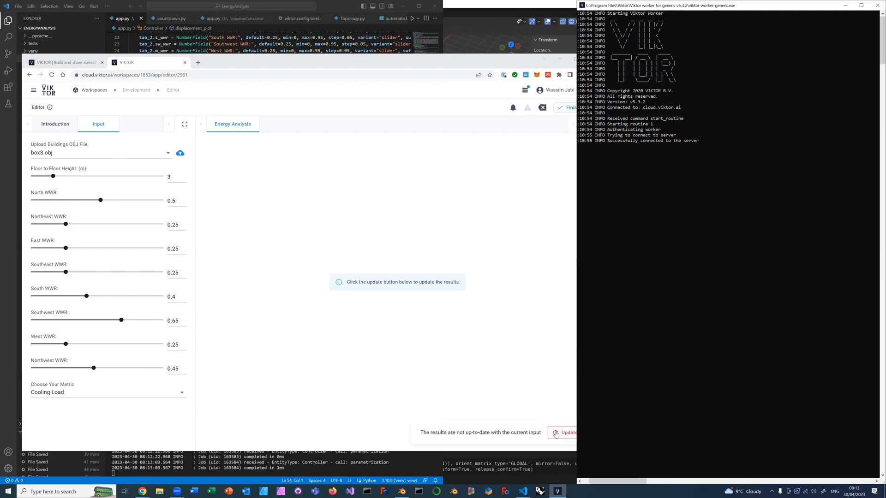
Step: Run the Update to compute energy results for the box3.obj inputs
{"action": "left_click", "coordinate": [568, 432]}
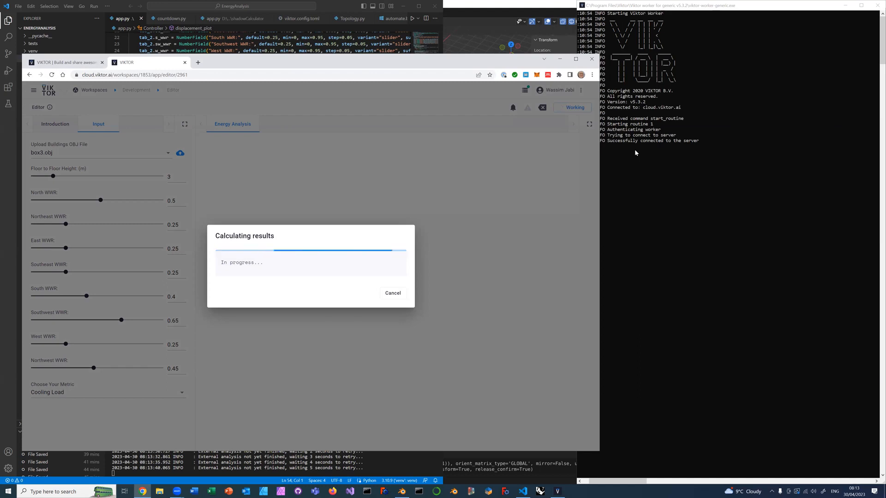
{"action": "mouse_move", "coordinate": [557, 205]}
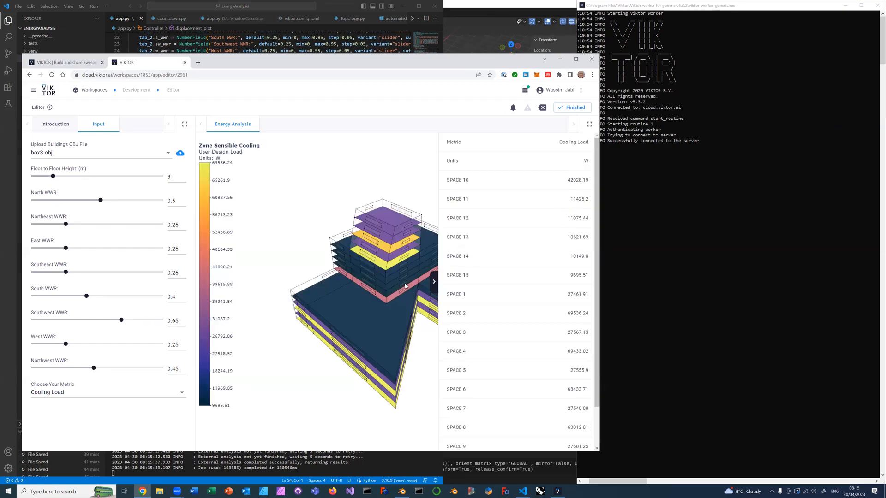
{"action": "left_click_drag", "start_coordinate": [405, 285], "coordinate": [354, 276]}
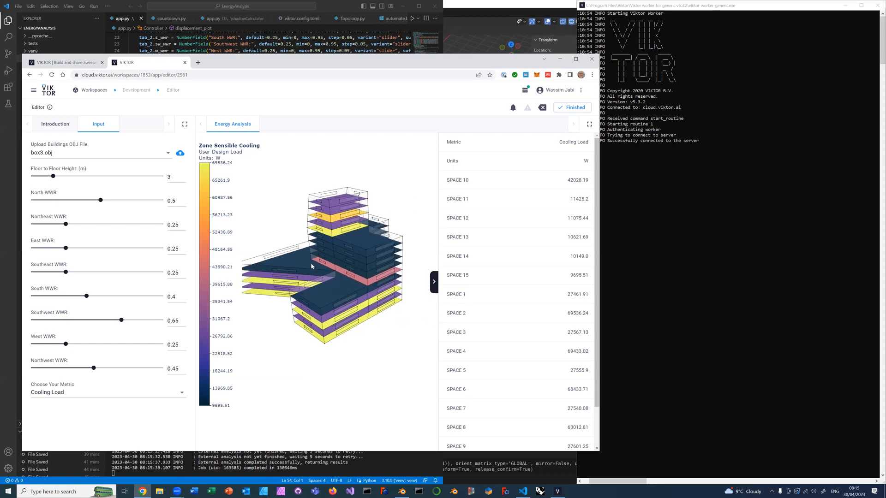
{"action": "left_click_drag", "start_coordinate": [310, 266], "coordinate": [372, 229]}
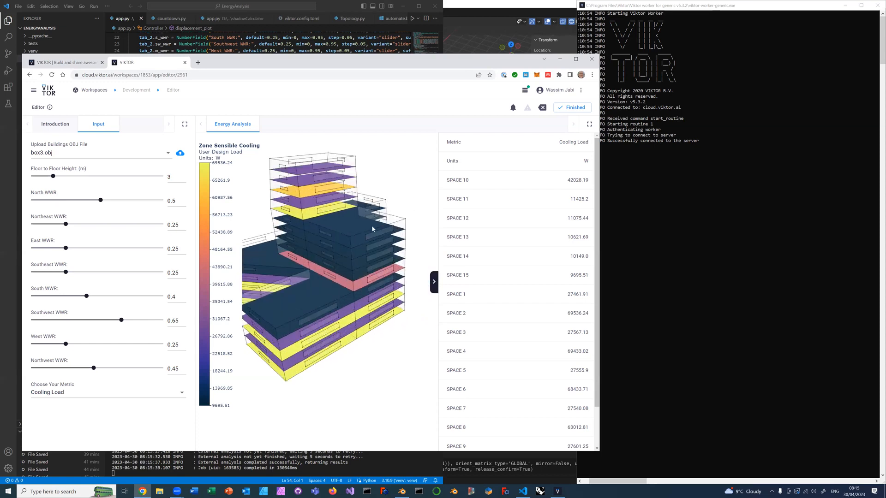
{"action": "mouse_move", "coordinate": [106, 225]}
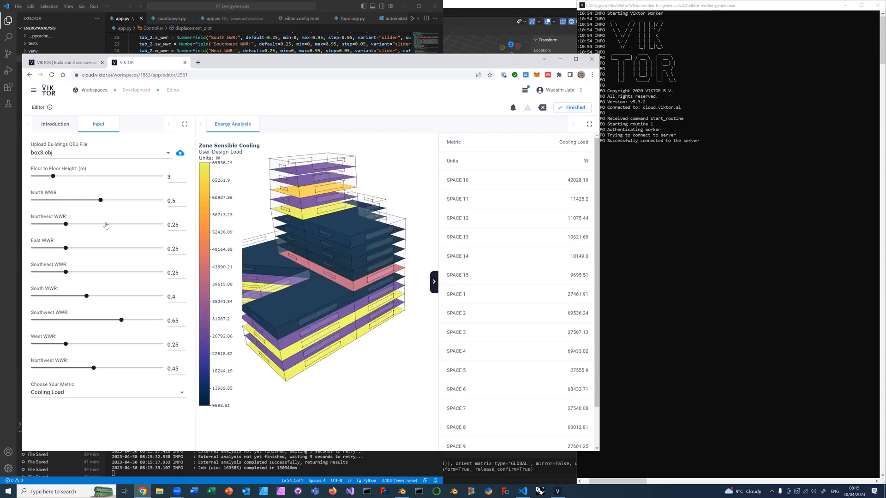
{"action": "mouse_move", "coordinate": [304, 325]}
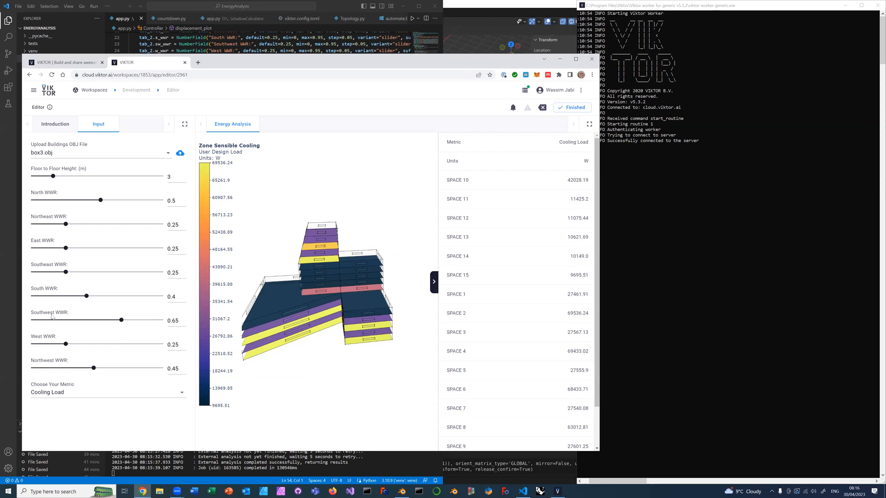
{"action": "mouse_move", "coordinate": [311, 326]}
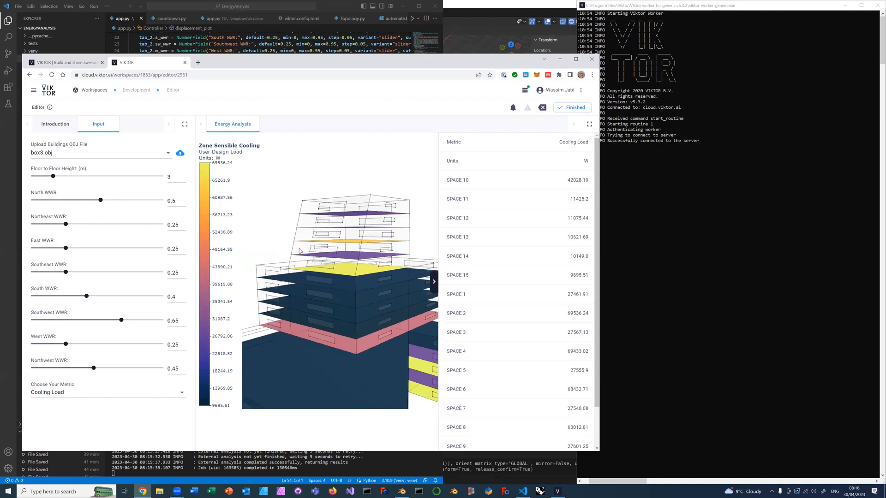
{"action": "left_click_drag", "start_coordinate": [299, 252], "coordinate": [361, 280]}
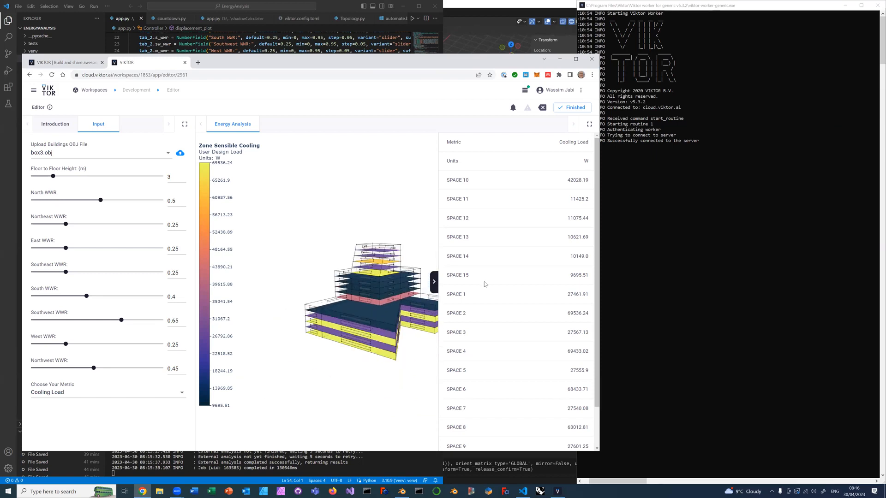
{"action": "scroll", "scroll_direction": "down", "scroll_amount": 3}
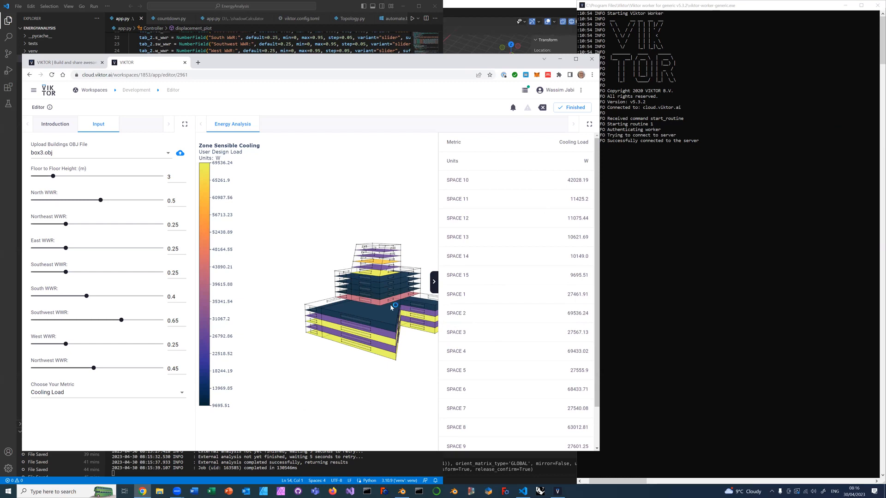
{"action": "left_click_drag", "start_coordinate": [393, 304], "coordinate": [359, 302]}
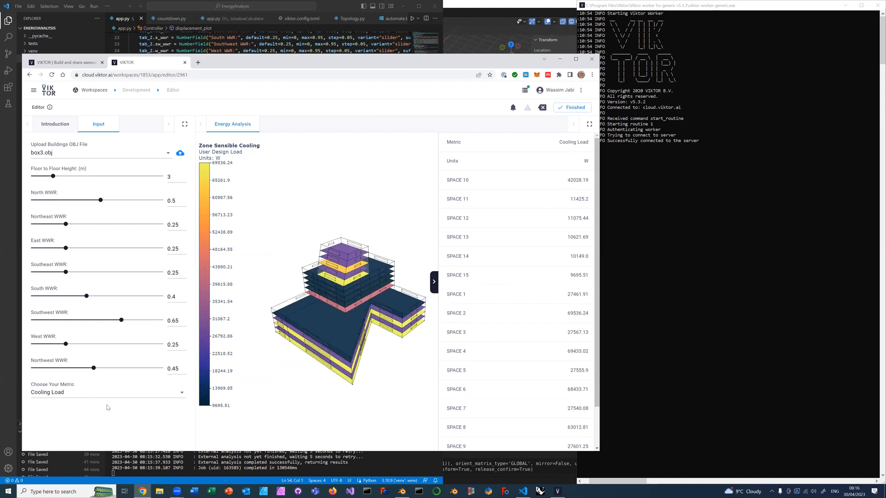
Step: Choose Heating Load from the Choose Your Metric dropdown
{"action": "left_click", "coordinate": [108, 392]}
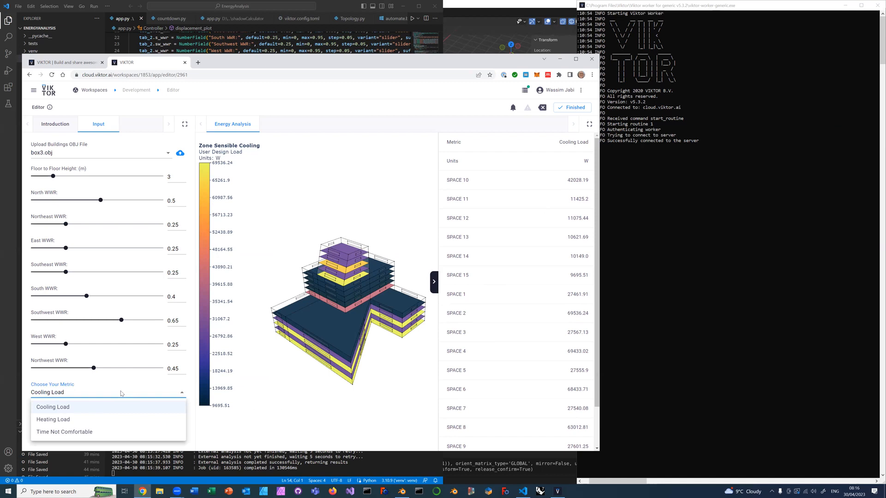
{"action": "mouse_move", "coordinate": [101, 392]}
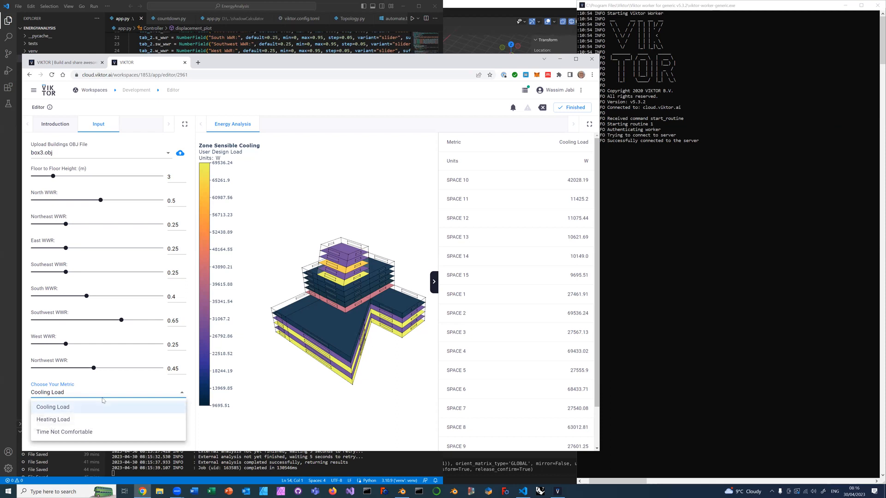
{"action": "mouse_move", "coordinate": [63, 393]}
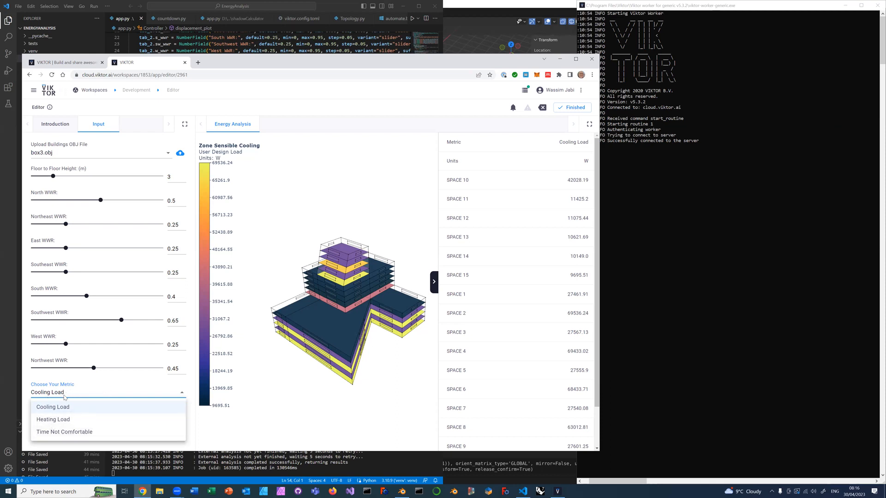
{"action": "mouse_move", "coordinate": [89, 401]}
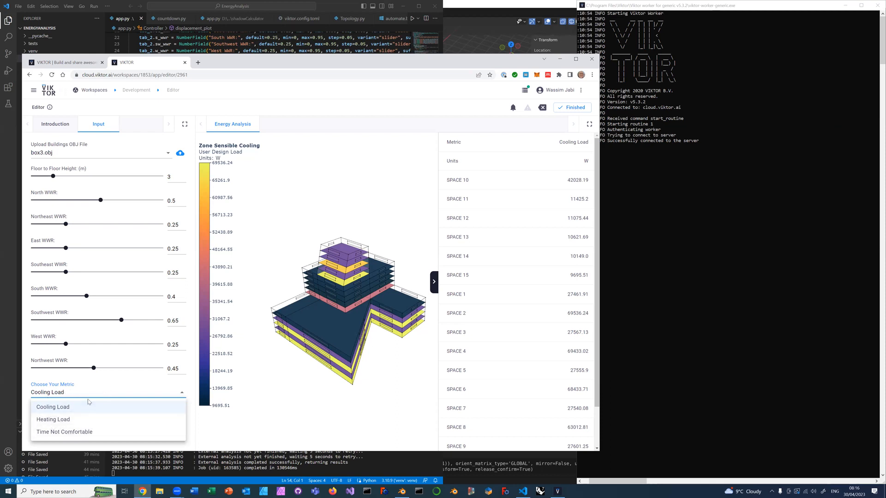
{"action": "mouse_move", "coordinate": [64, 420]}
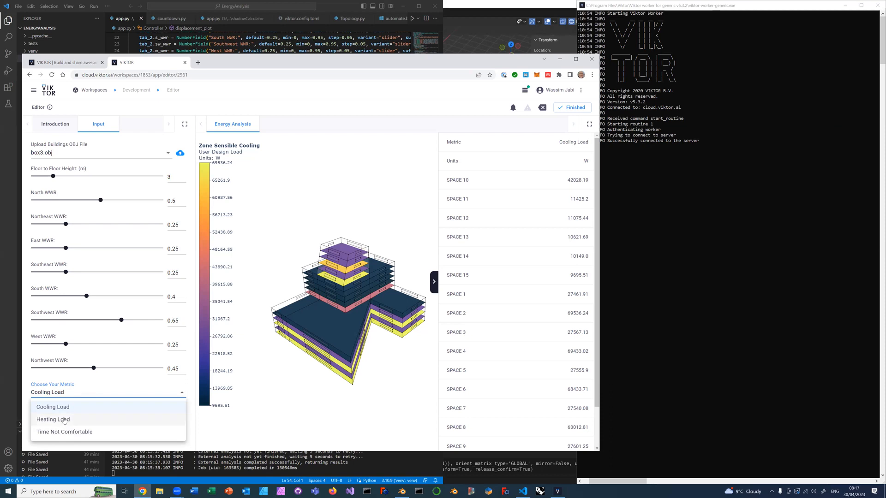
{"action": "left_click", "coordinate": [49, 419]}
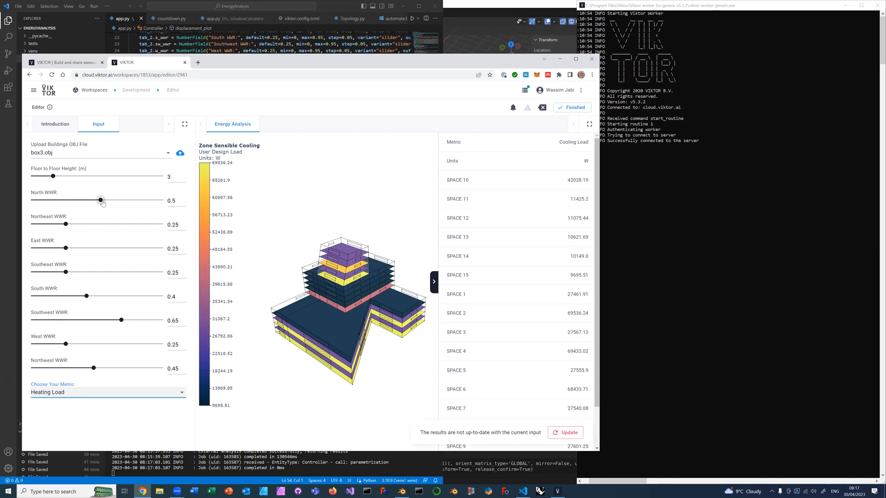
Step: Set North WWR to 0.8 and Southwest to 0.15, then recalculate the heating results
{"action": "left_click_drag", "start_coordinate": [101, 200], "coordinate": [141, 199]}
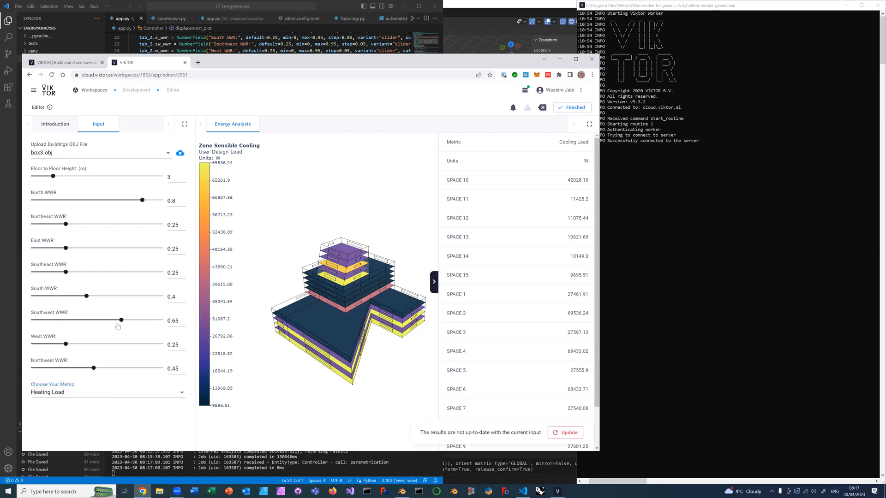
{"action": "left_click_drag", "start_coordinate": [86, 295], "coordinate": [142, 296]}
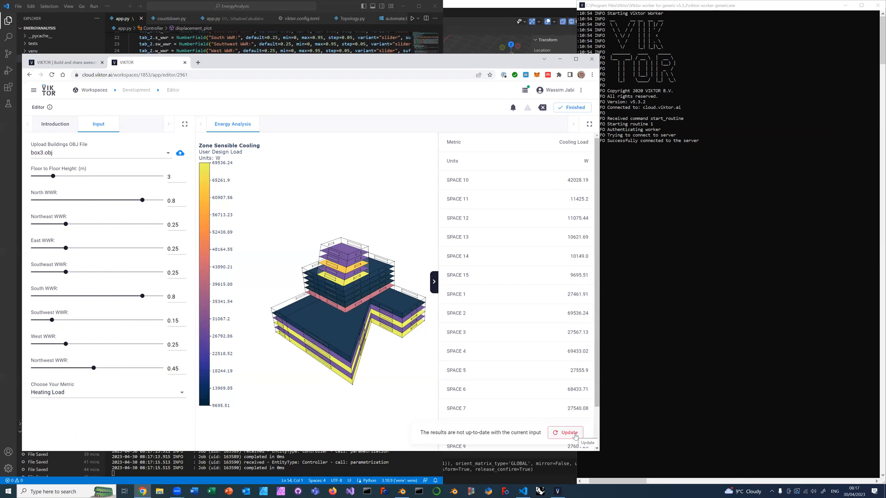
{"action": "left_click", "coordinate": [569, 432]}
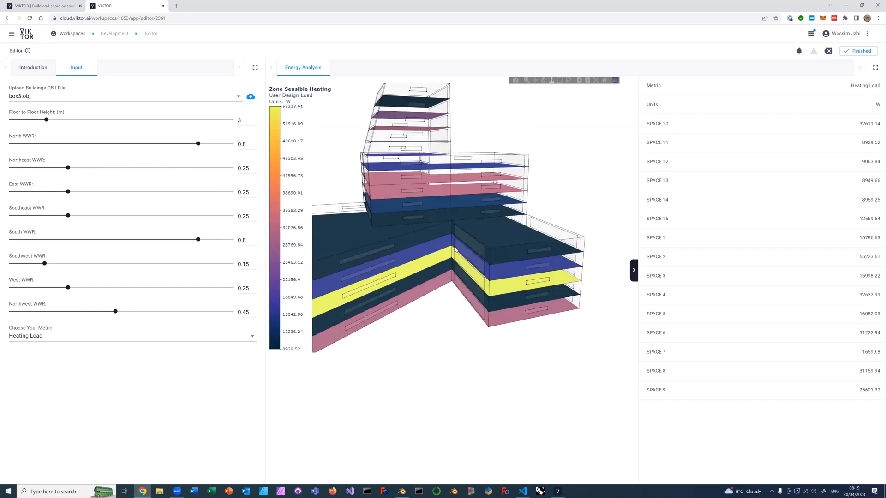
Step: Orbit the zone sensible heating model to inspect it from another angle and back
{"action": "left_click_drag", "start_coordinate": [455, 250], "coordinate": [454, 285]}
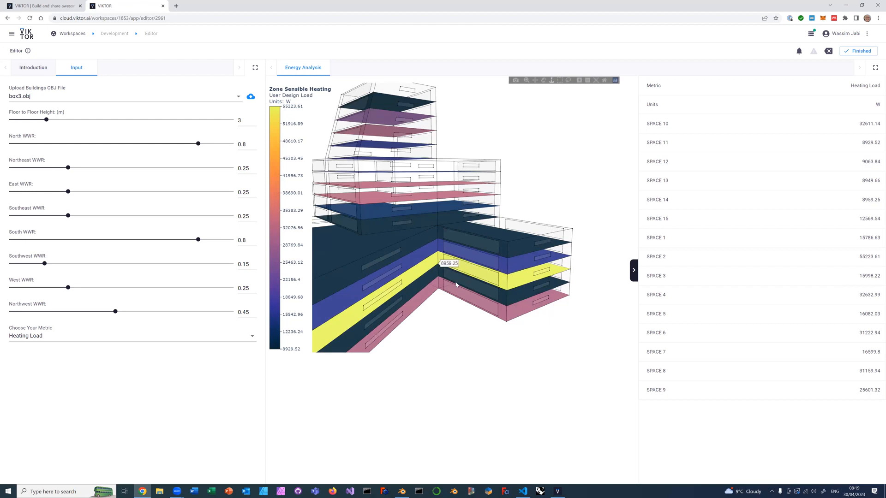
{"action": "left_click_drag", "start_coordinate": [456, 285], "coordinate": [433, 262]}
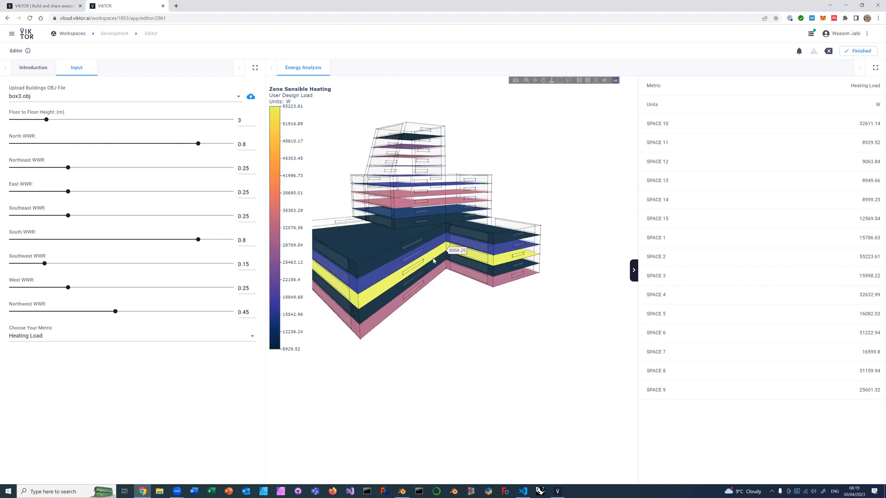